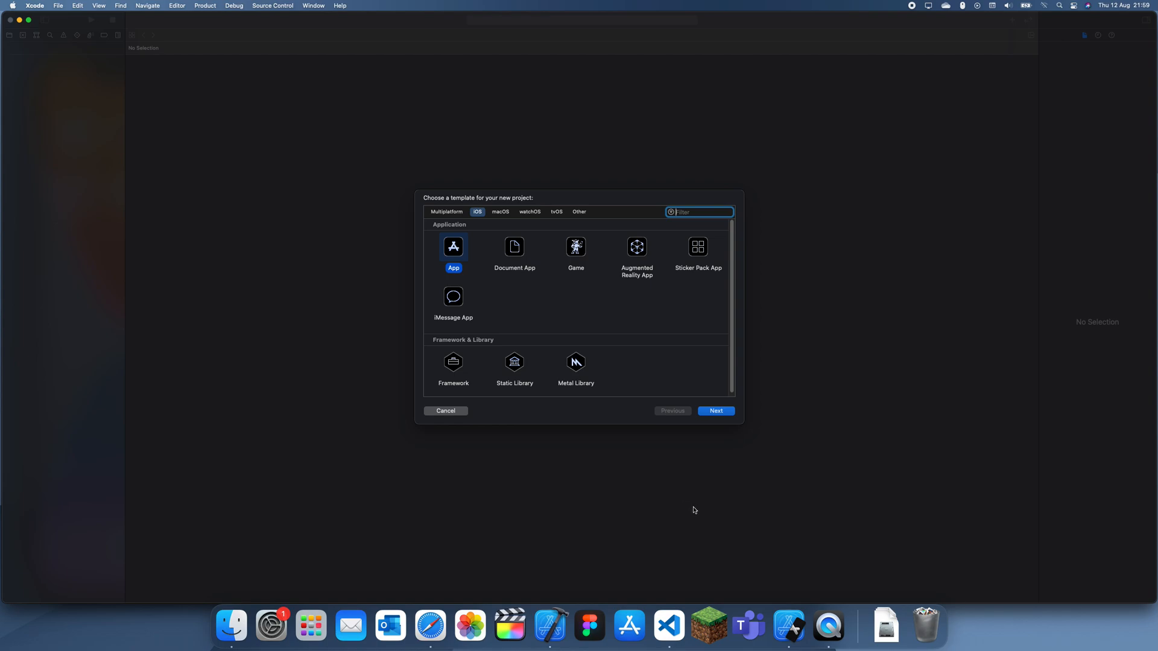
{"action": "mouse_move", "coordinate": [663, 544]}
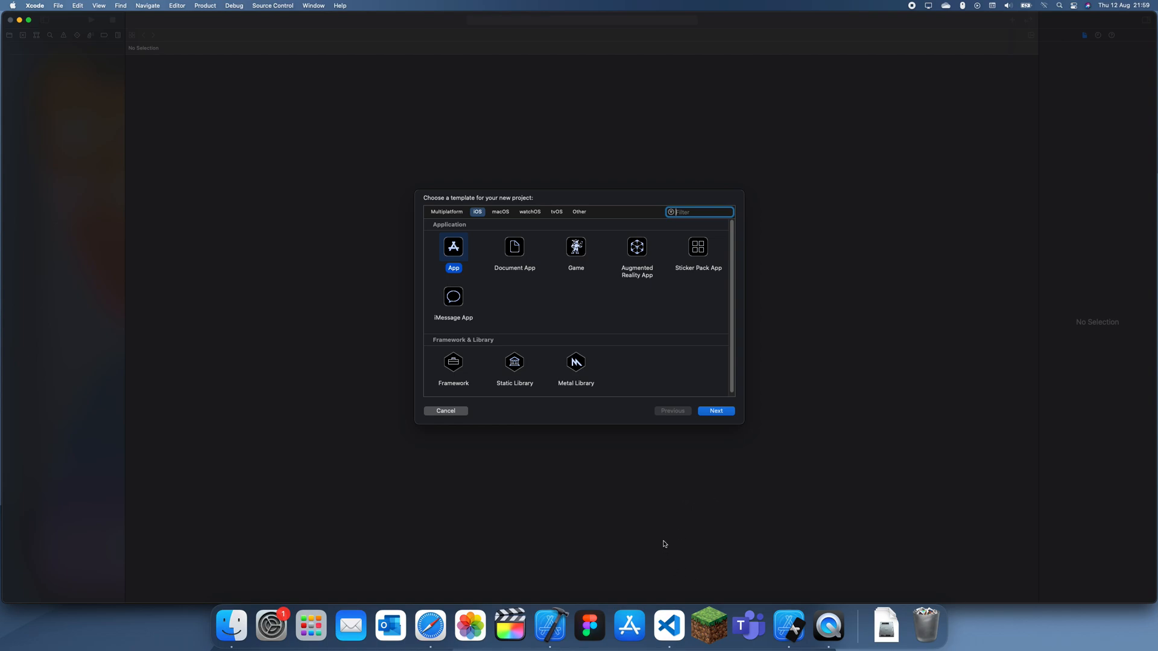
{"action": "mouse_move", "coordinate": [530, 362]}
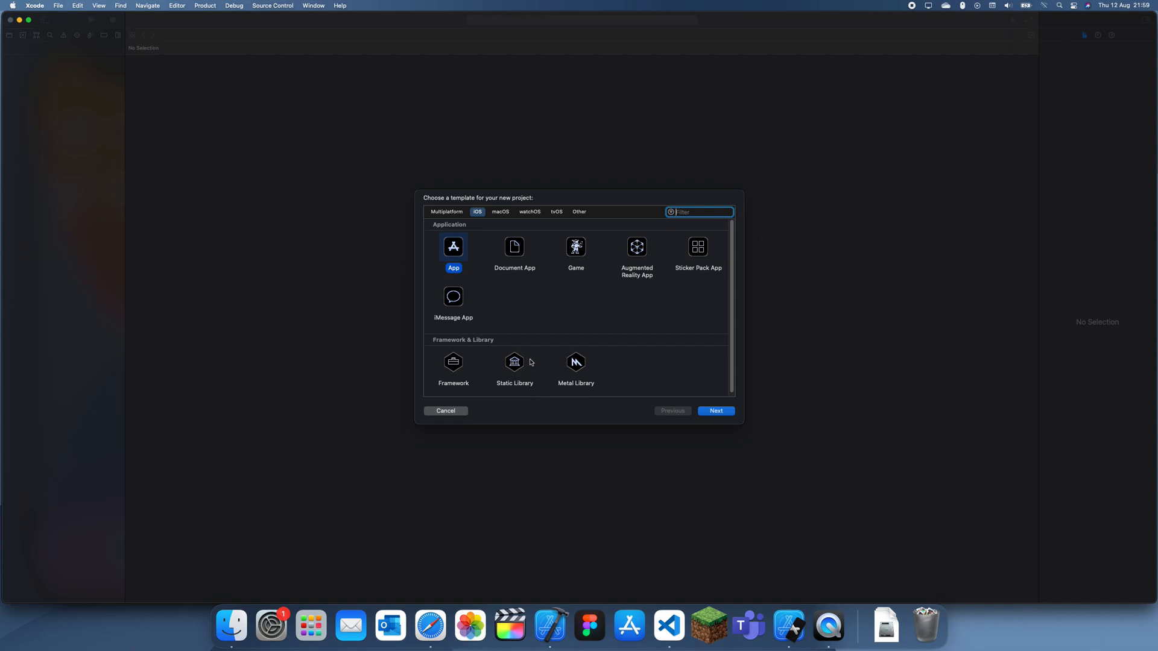
Step: Start a new iOS App project named permissions_demo and proceed to the save-location dialog
{"action": "left_click", "coordinate": [714, 410]}
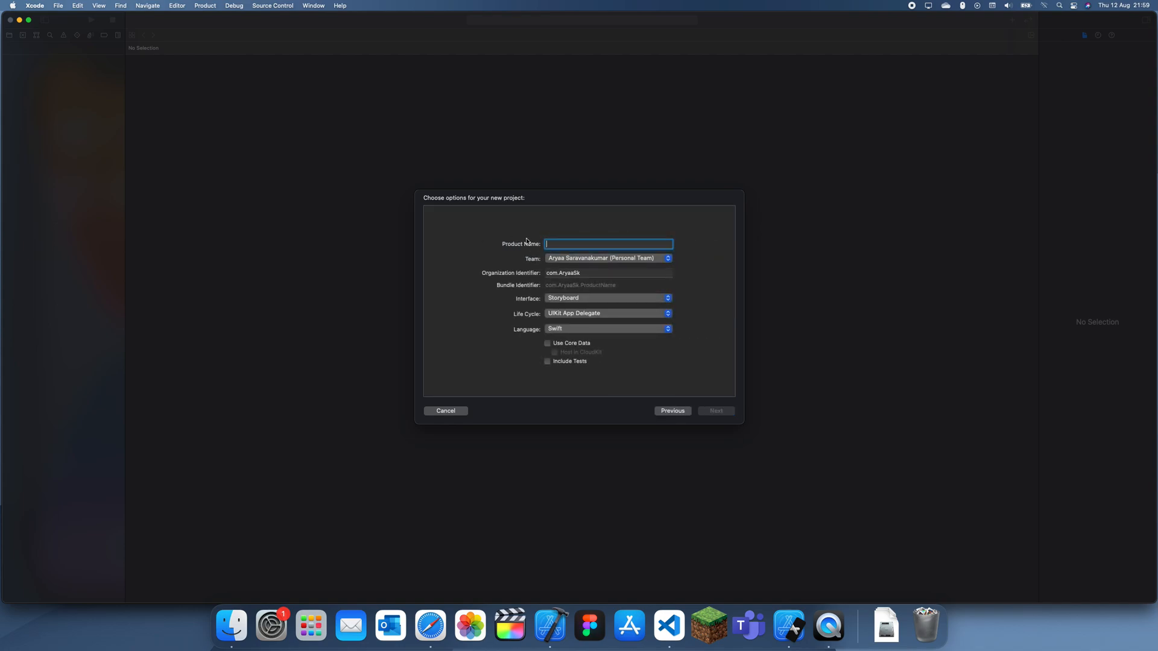
{"action": "mouse_move", "coordinate": [605, 184]}
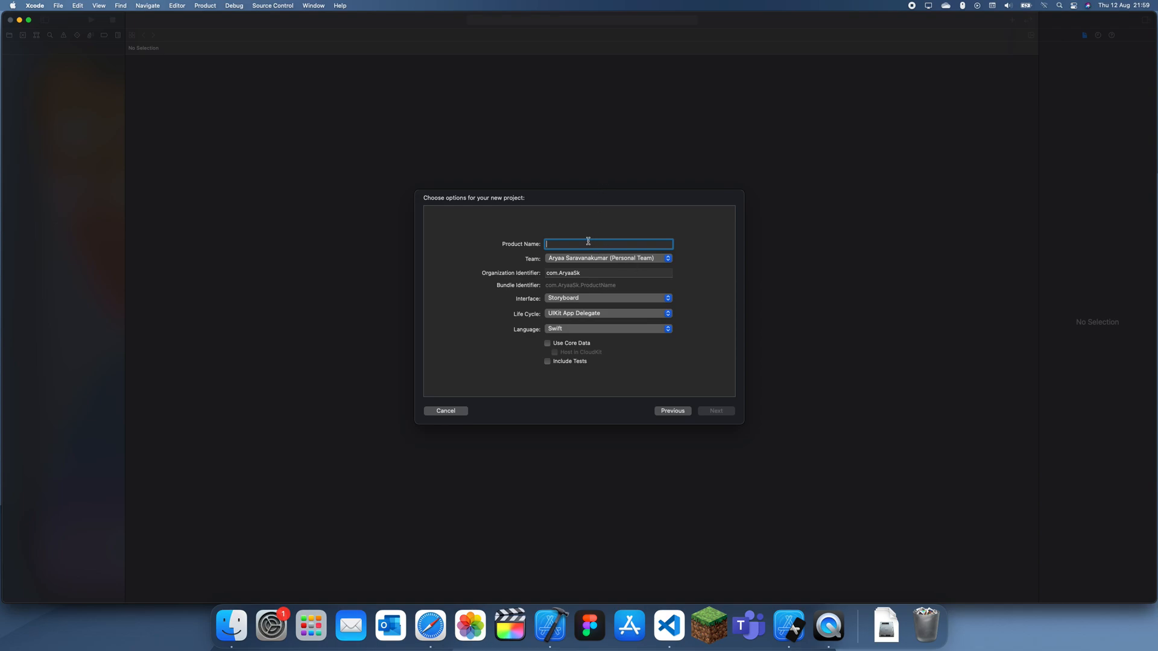
{"action": "type", "text": "permission"}
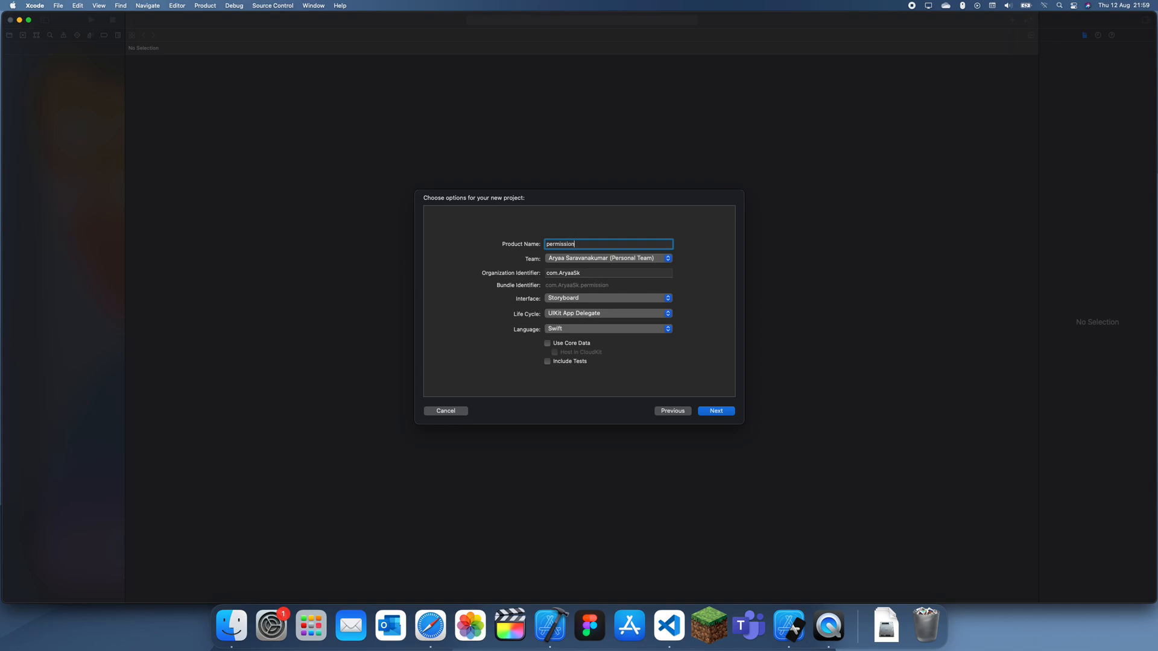
{"action": "left_click", "coordinate": [714, 410]}
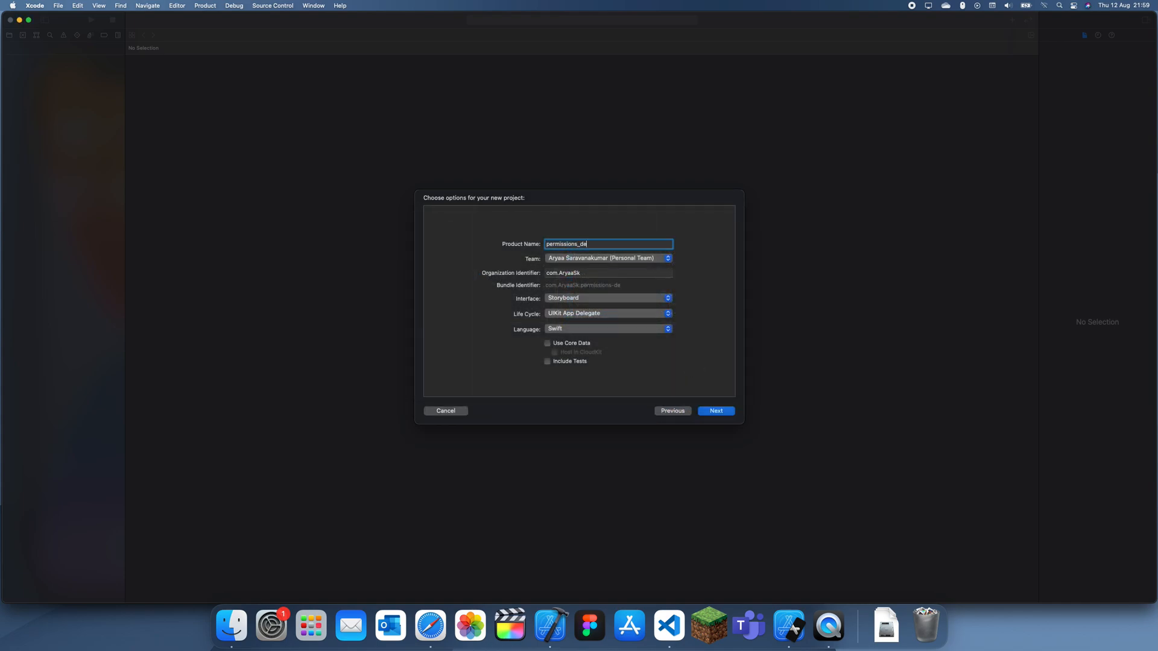
{"action": "left_click", "coordinate": [714, 410]}
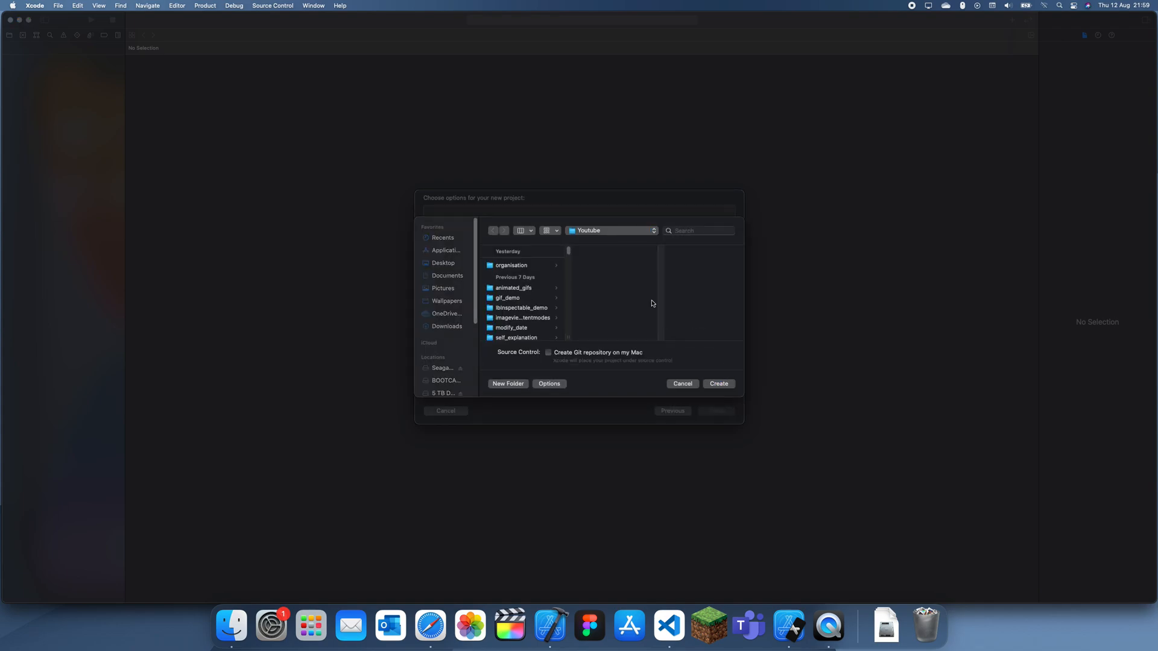
Step: Create the project in the Youtube folder and add a new key row to Info.plist
{"action": "left_click", "coordinate": [716, 384]}
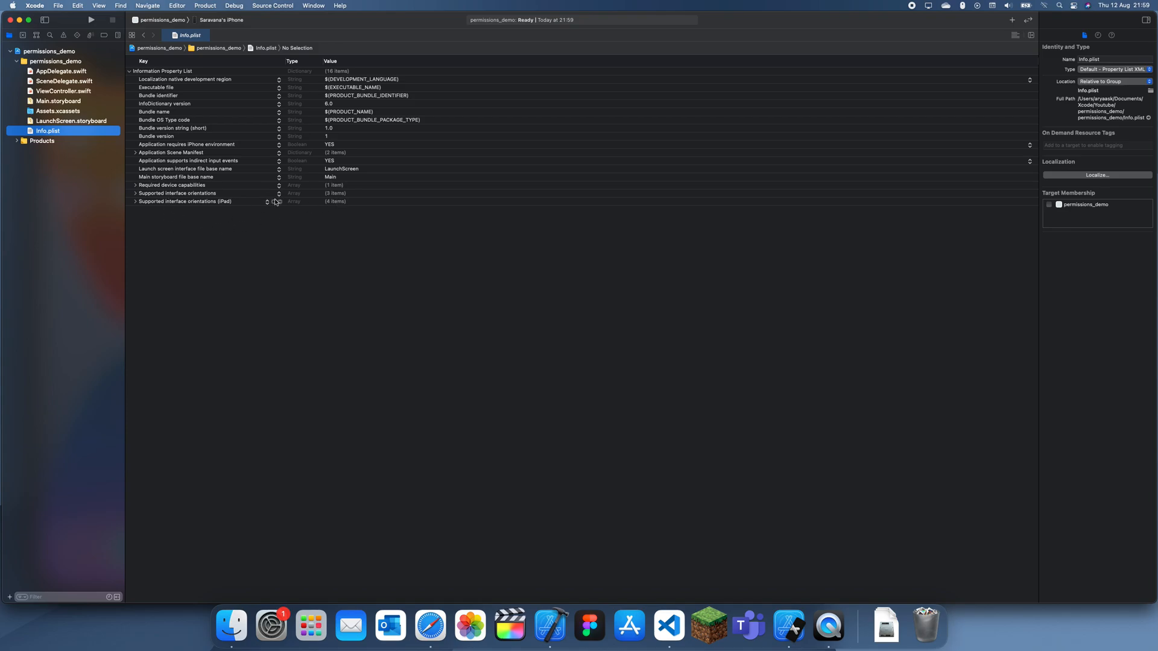
{"action": "left_click", "coordinate": [206, 202]}
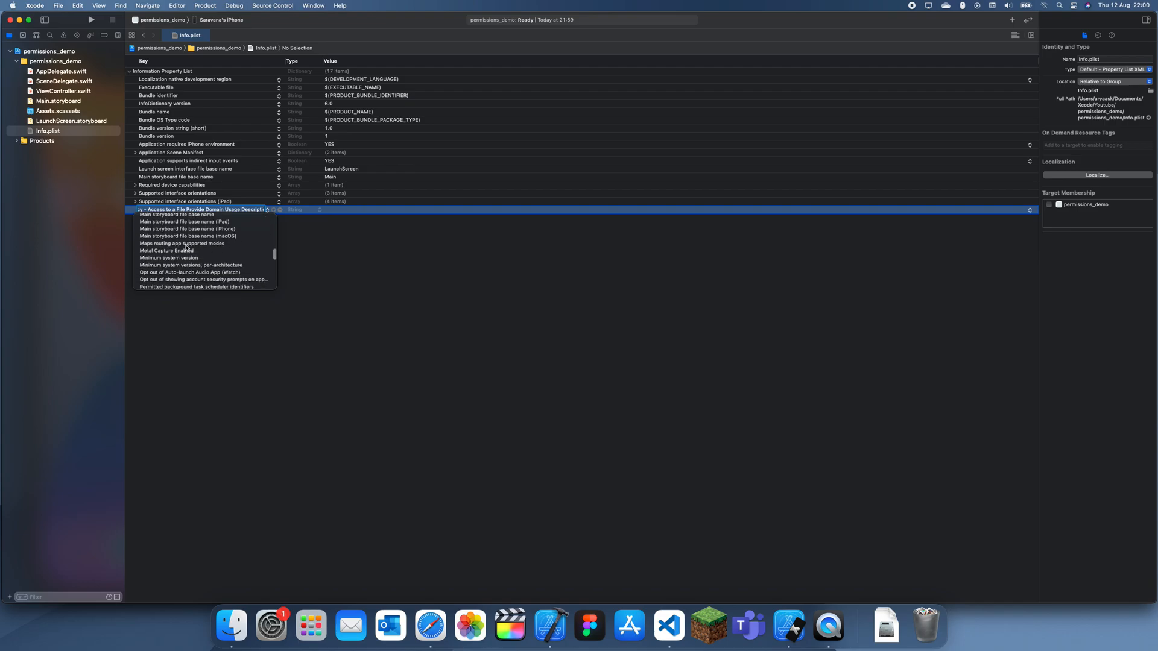
Step: Set Privacy - Camera Usage Description to "The app needs the camera to take a photo" and add another row
{"action": "scroll", "scroll_direction": "down", "scroll_amount": 3}
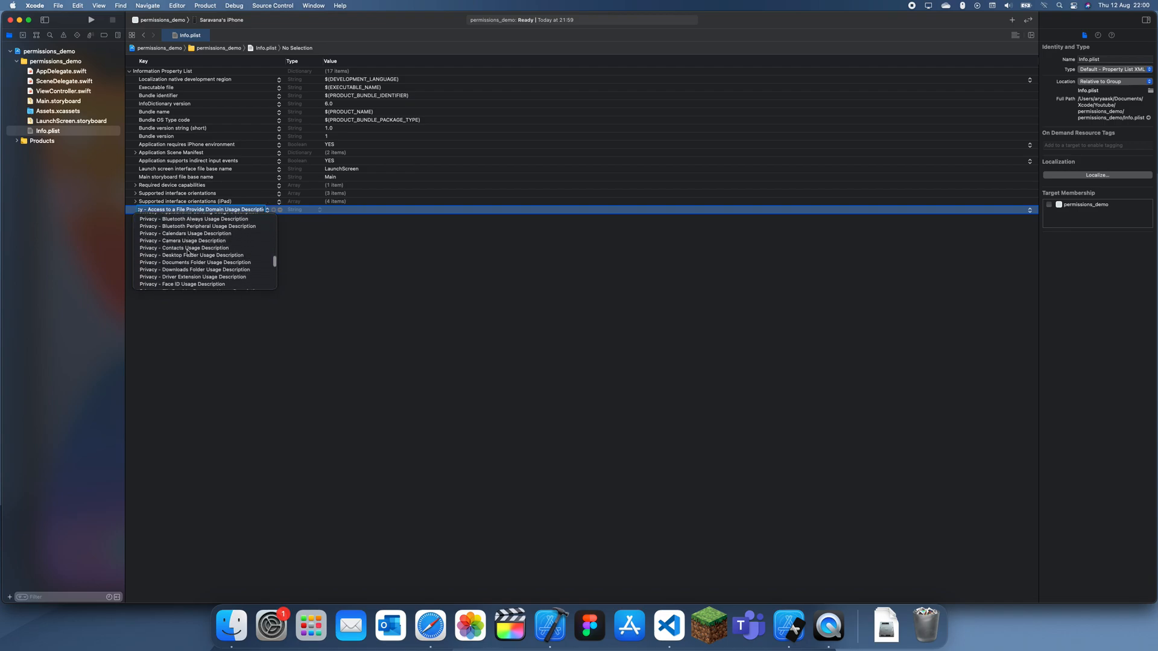
{"action": "left_click", "coordinate": [182, 240]}
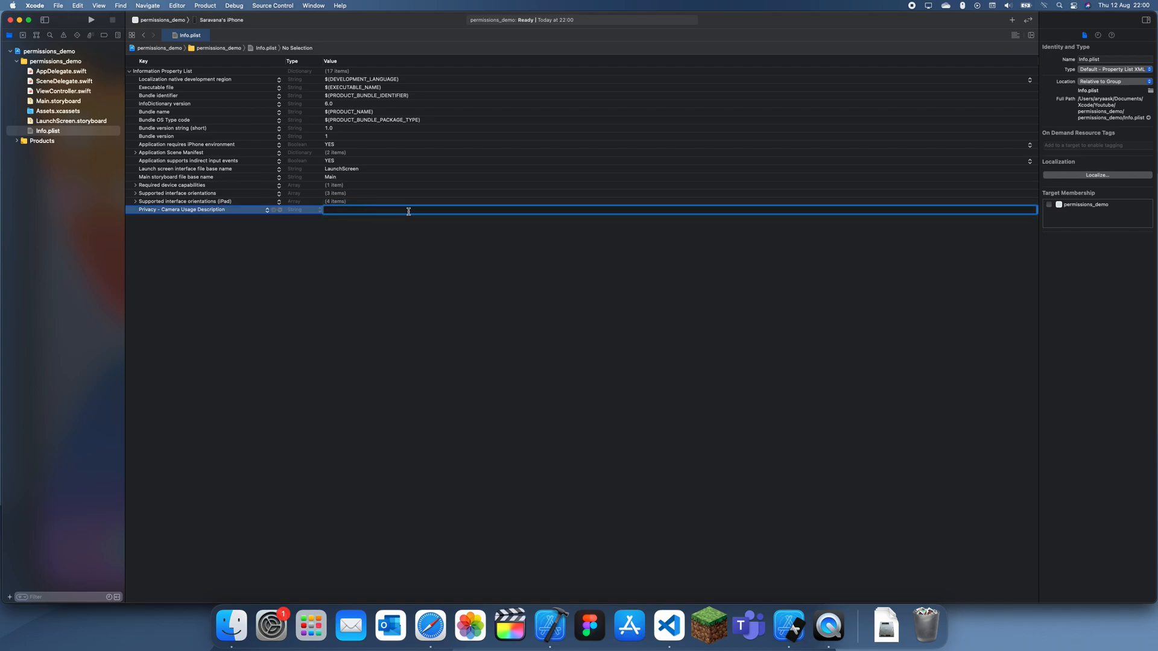
{"action": "mouse_move", "coordinate": [367, 222]}
{"action": "type", "text": "We ne"}
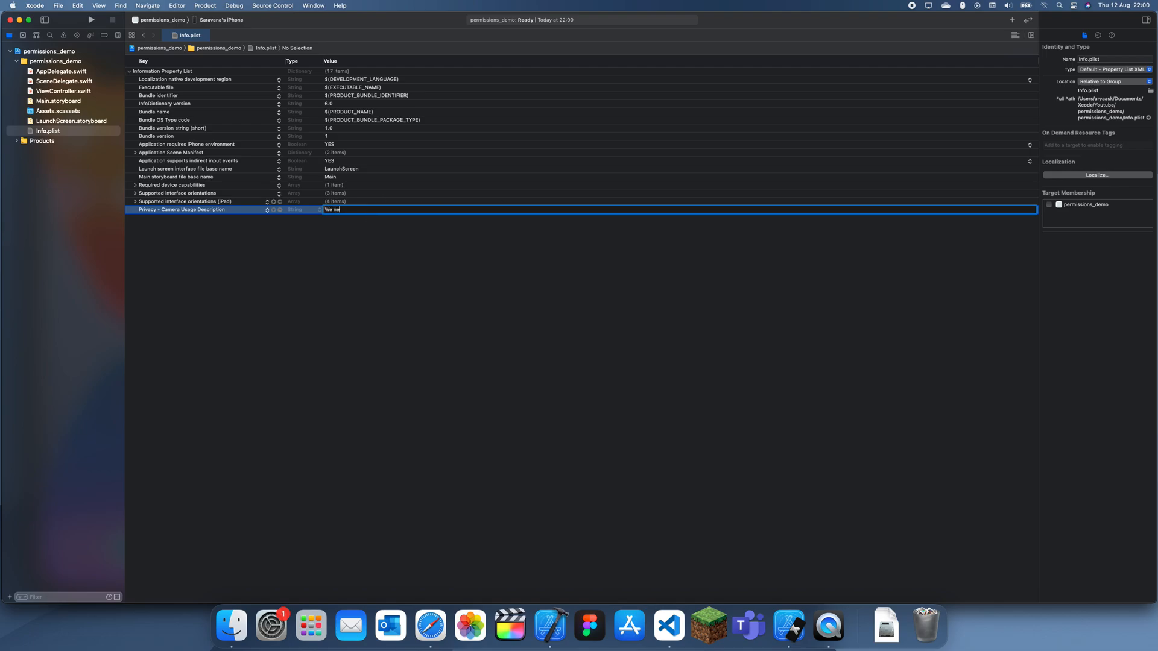
{"action": "type", "text": "The app needs"}
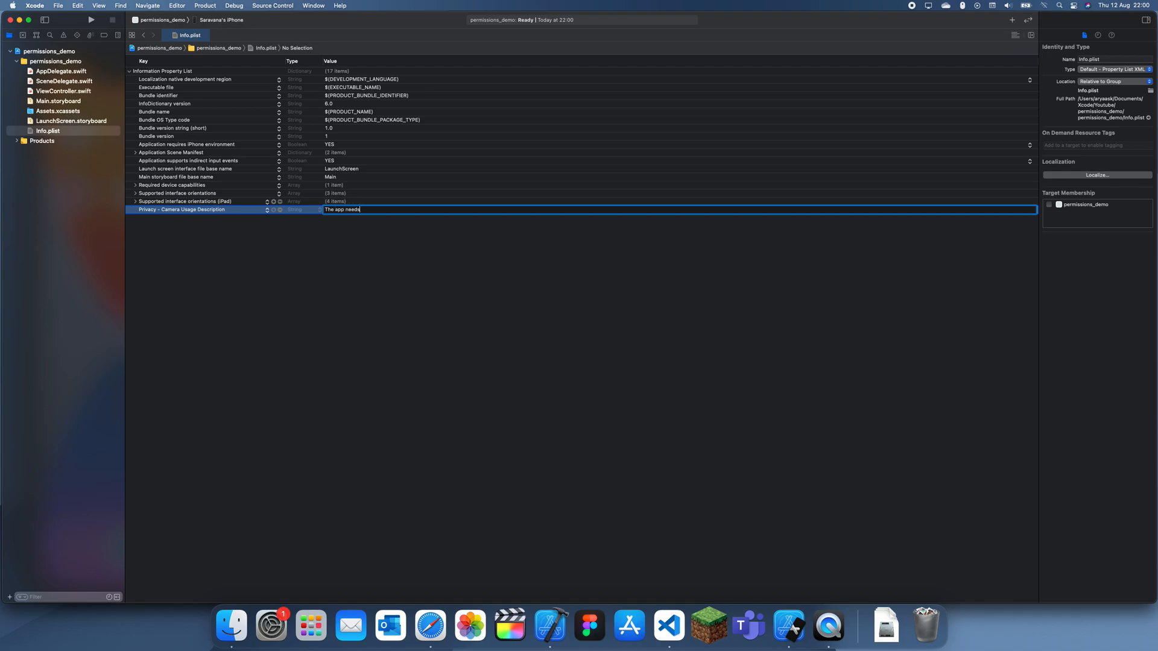
{"action": "type", "text": "the camera to"}
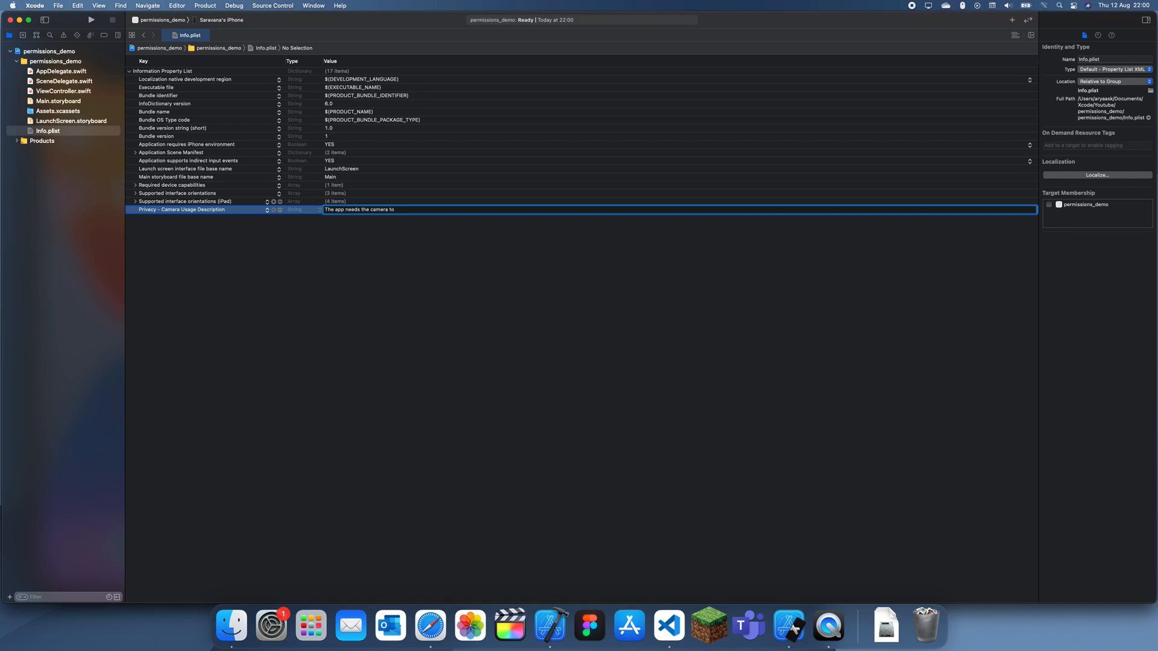
{"action": "type", "text": "take a photo"}
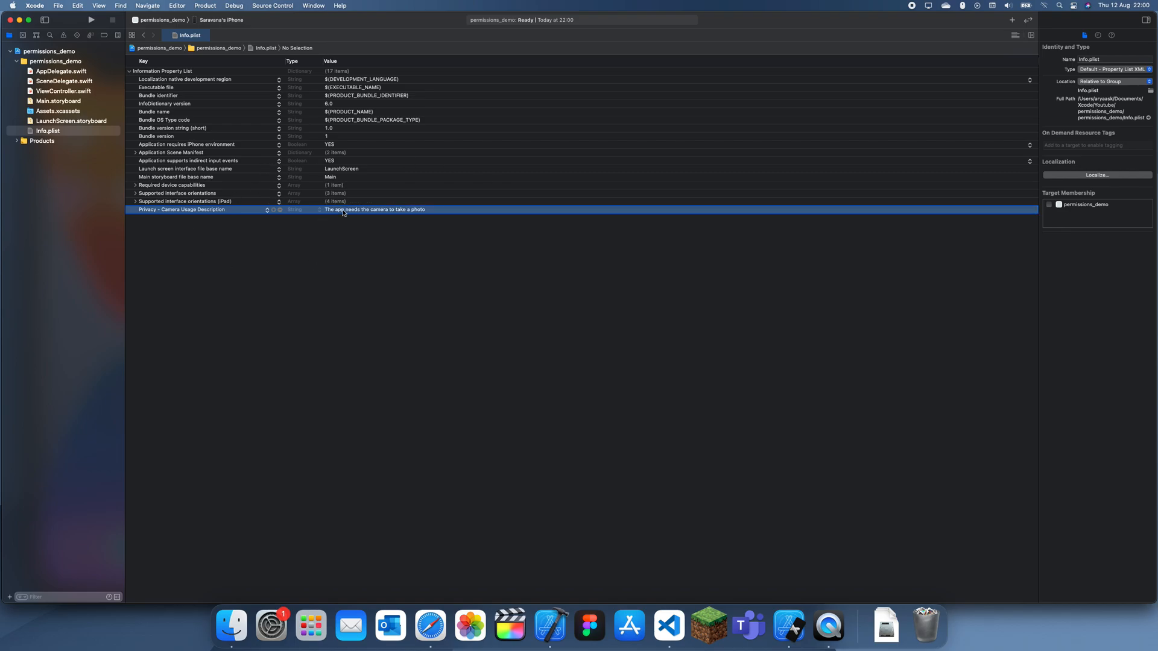
{"action": "double_click", "coordinate": [372, 209]}
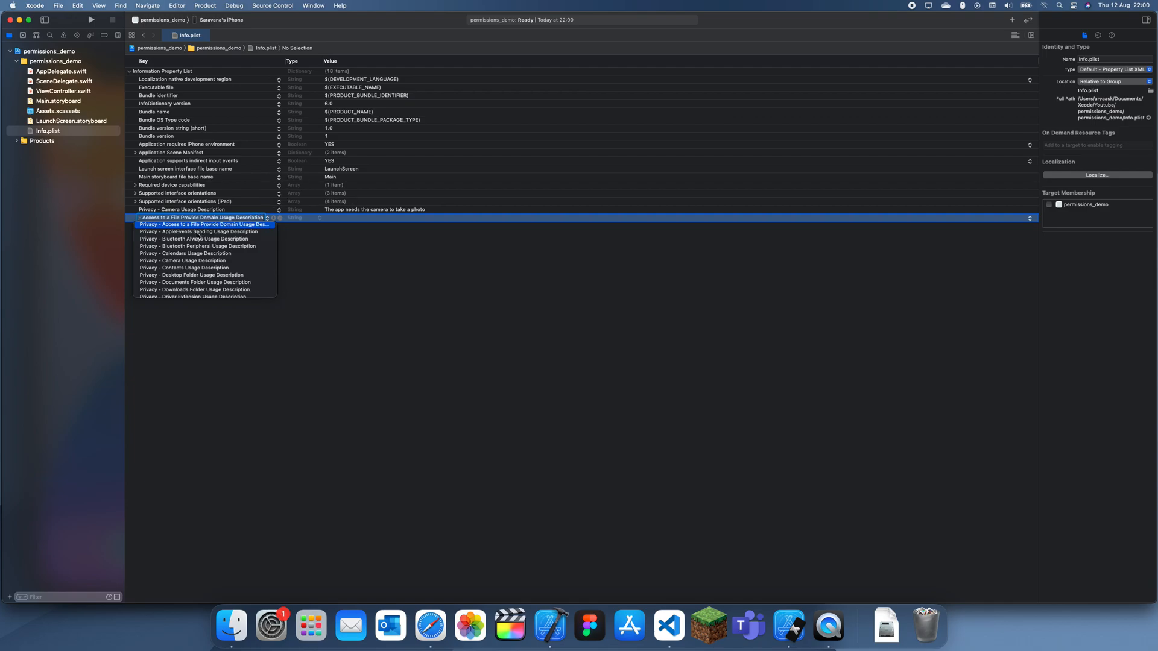
Step: Set Privacy - Microphone Usage Description to "The app needs the microphone to record"
{"action": "scroll", "scroll_direction": "down", "scroll_amount": 3}
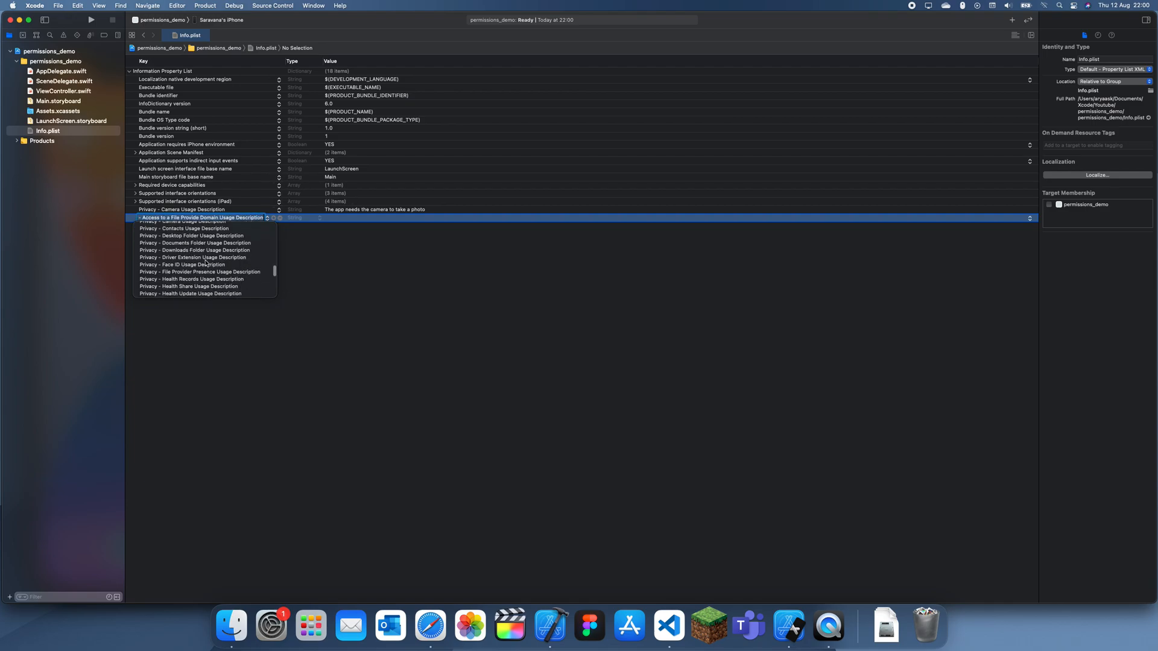
{"action": "scroll", "scroll_direction": "down", "scroll_amount": 3}
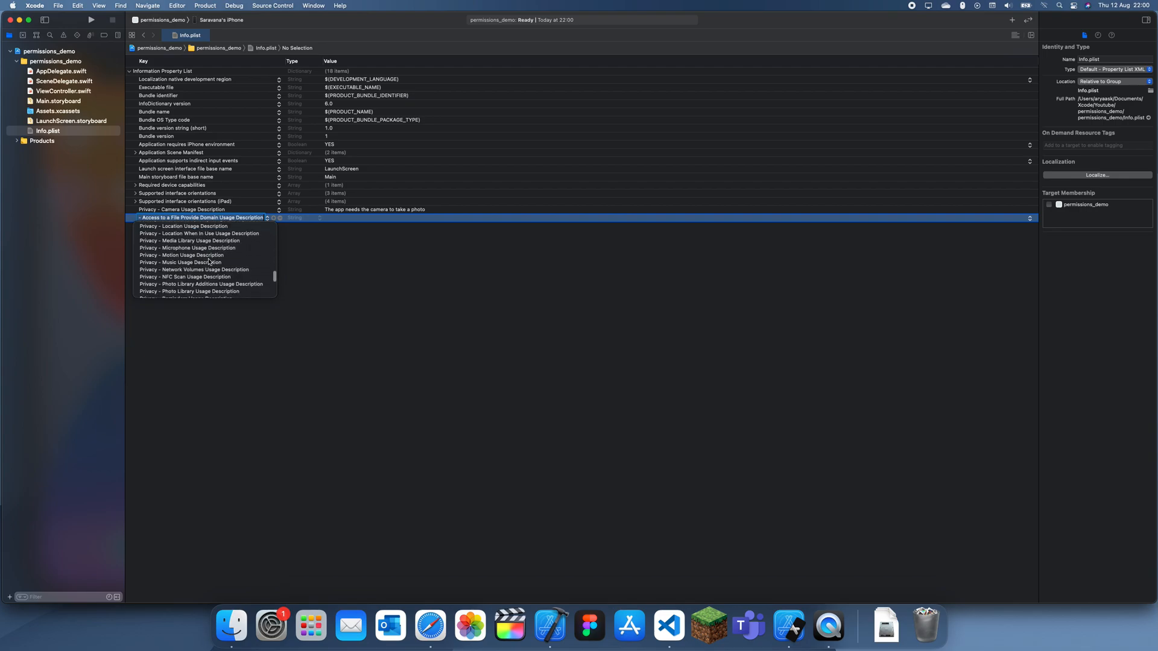
{"action": "left_click", "coordinate": [196, 249]}
{"action": "type", "text": "T"}
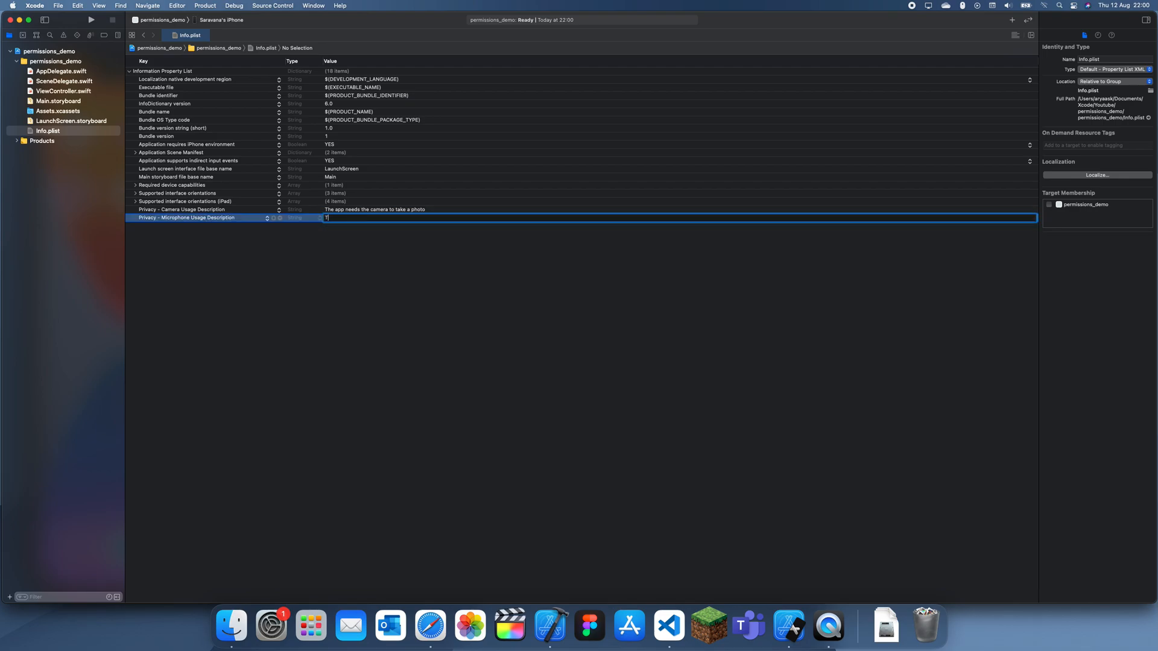
{"action": "type", "text": "he app needs"}
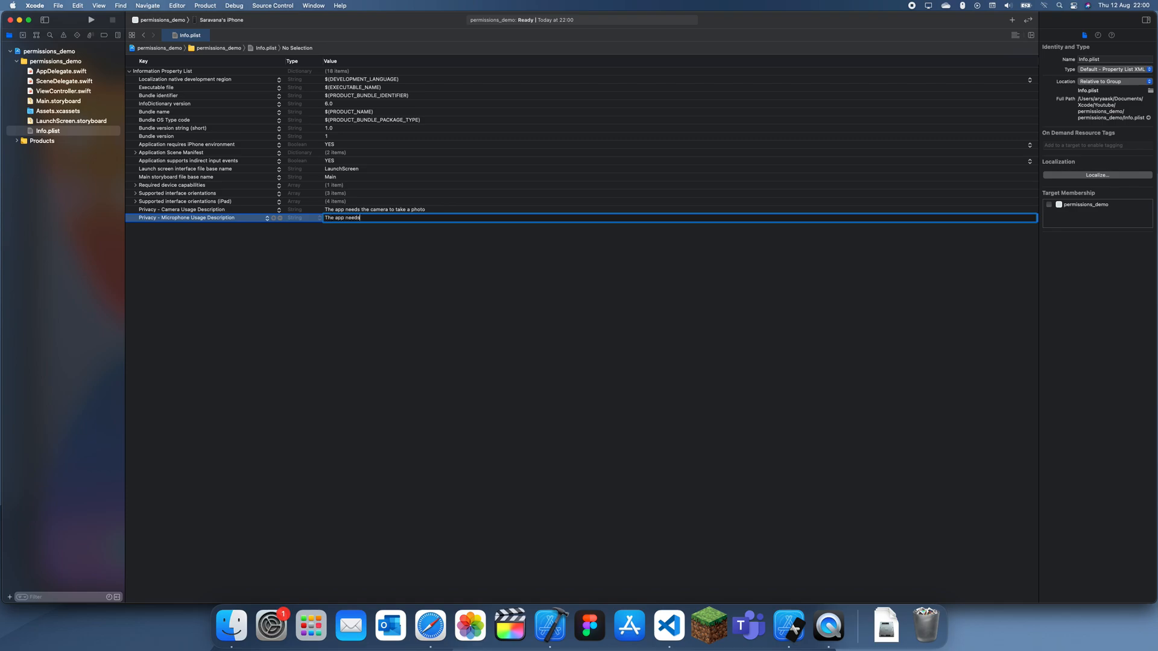
{"action": "type", "text": "the m"}
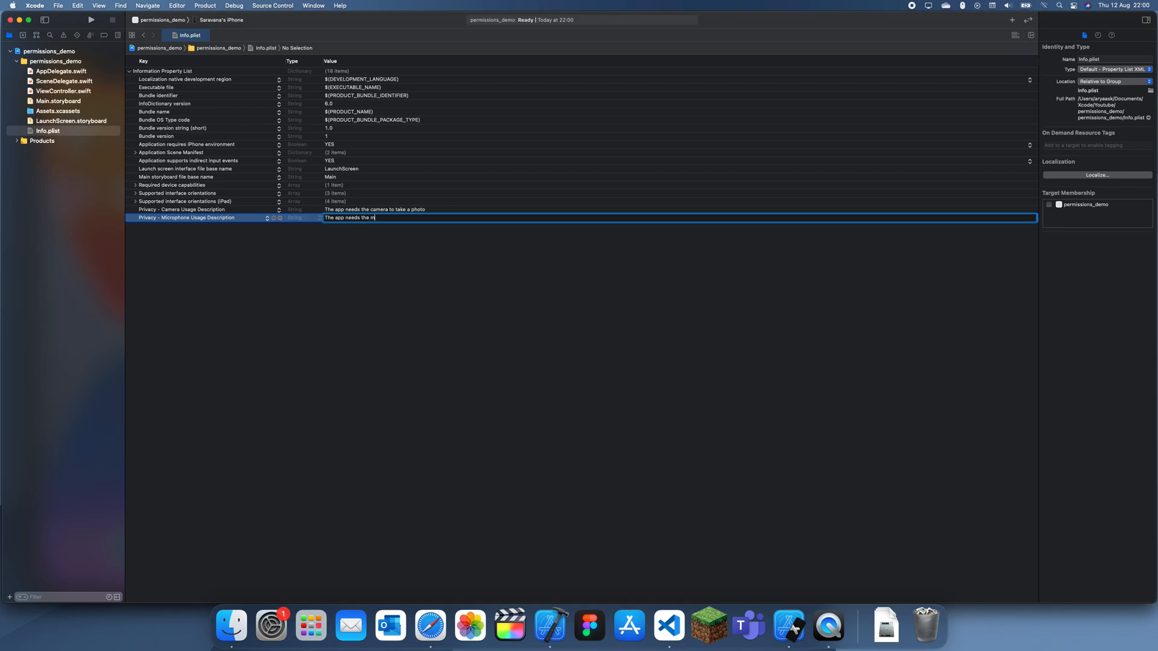
{"action": "type", "text": "icrophone"}
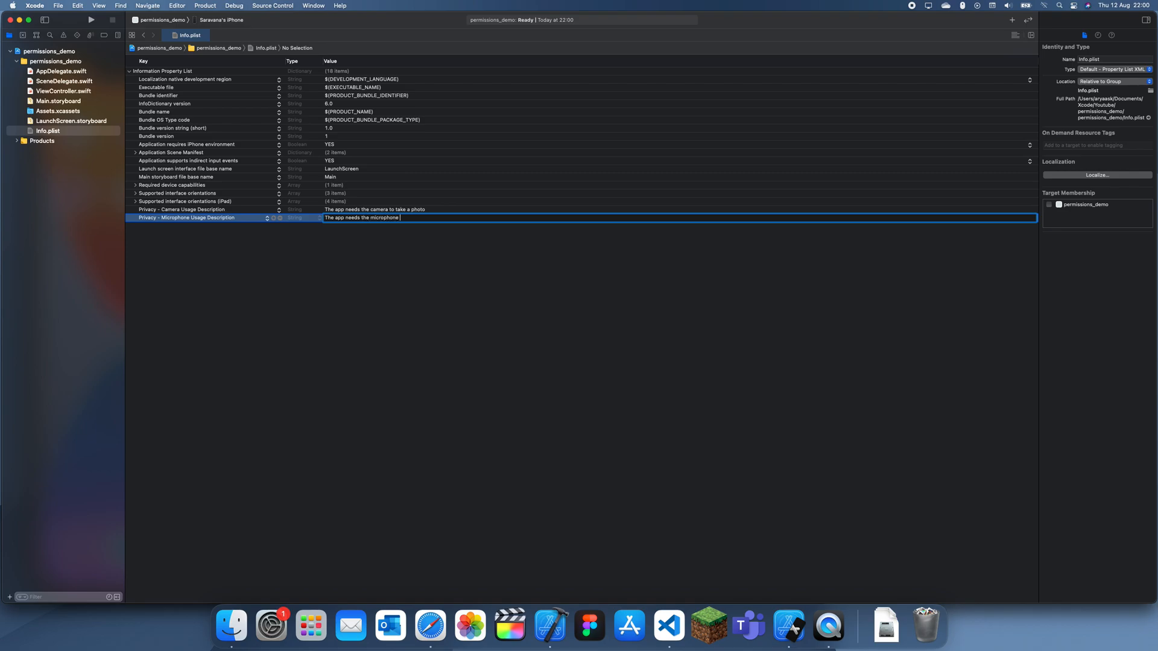
{"action": "type", "text": "to record"}
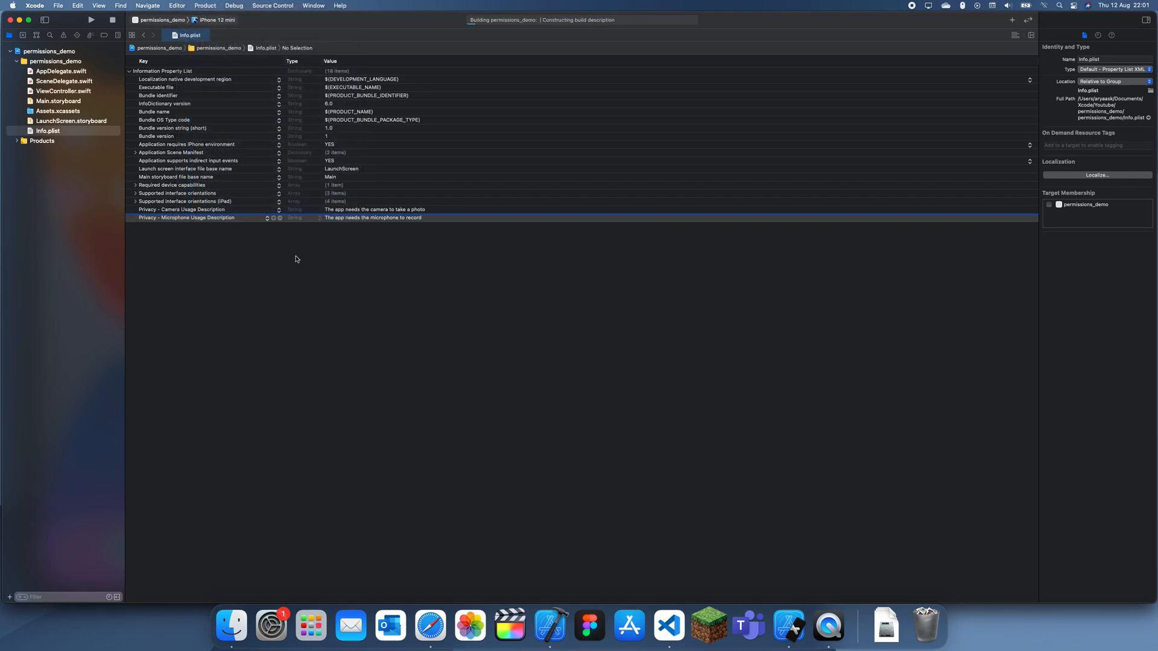
Step: Wait for the build to finish and launch on the iPhone 12 mini simulator
{"action": "left_click", "coordinate": [540, 273]}
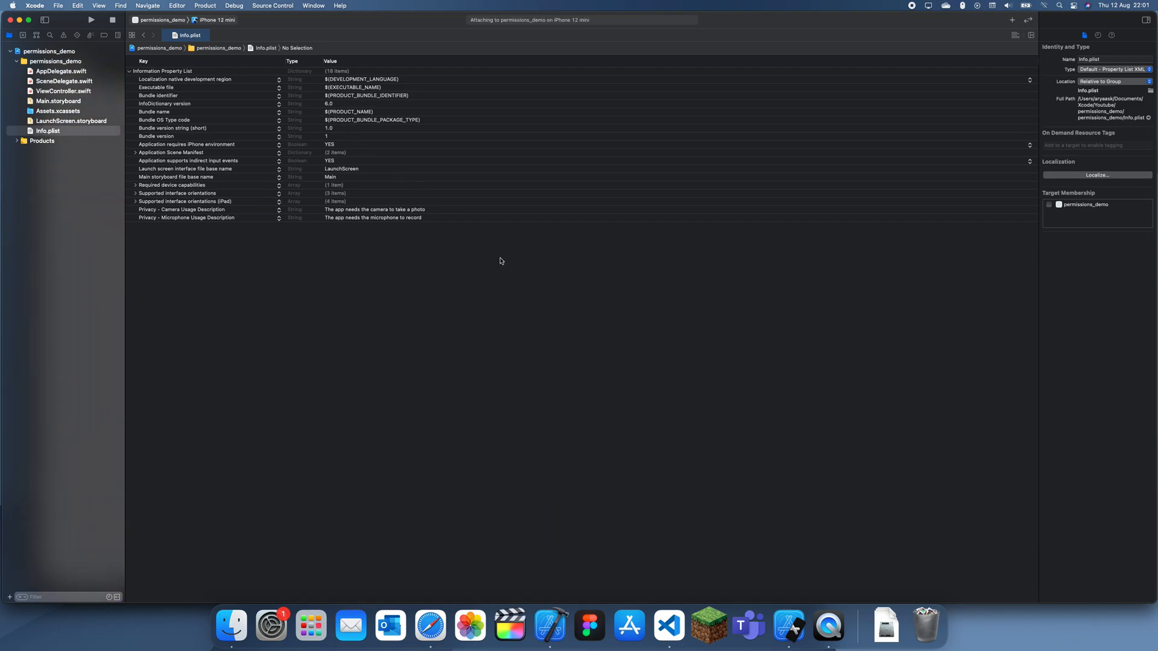
{"action": "mouse_move", "coordinate": [170, 218]}
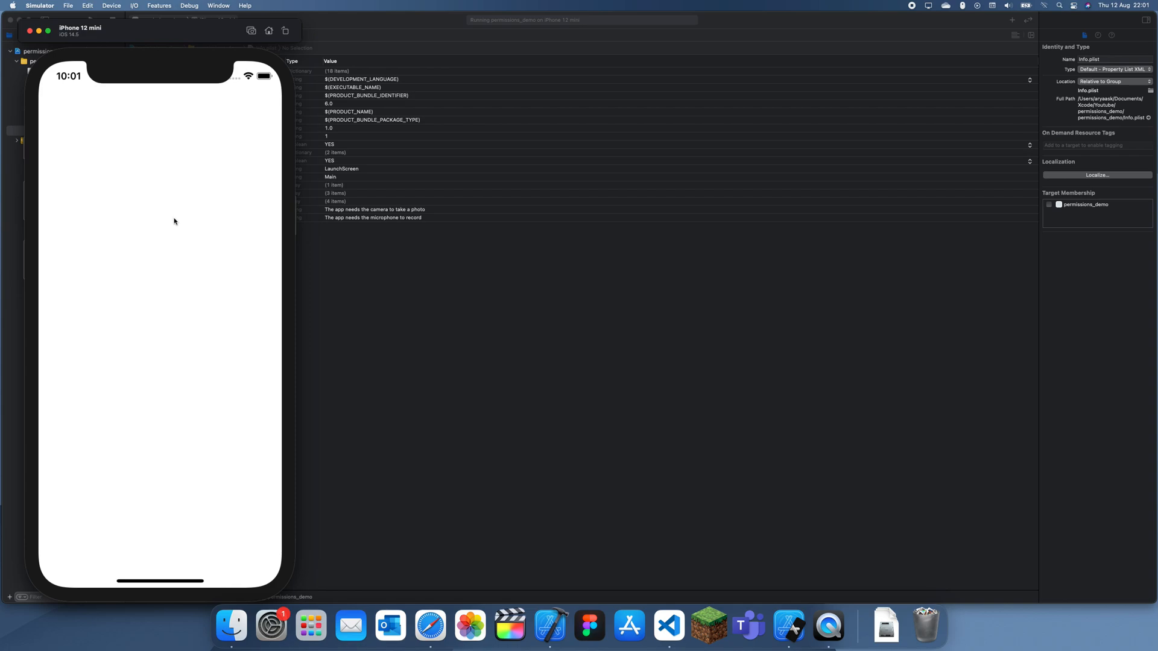
{"action": "mouse_move", "coordinate": [178, 225]}
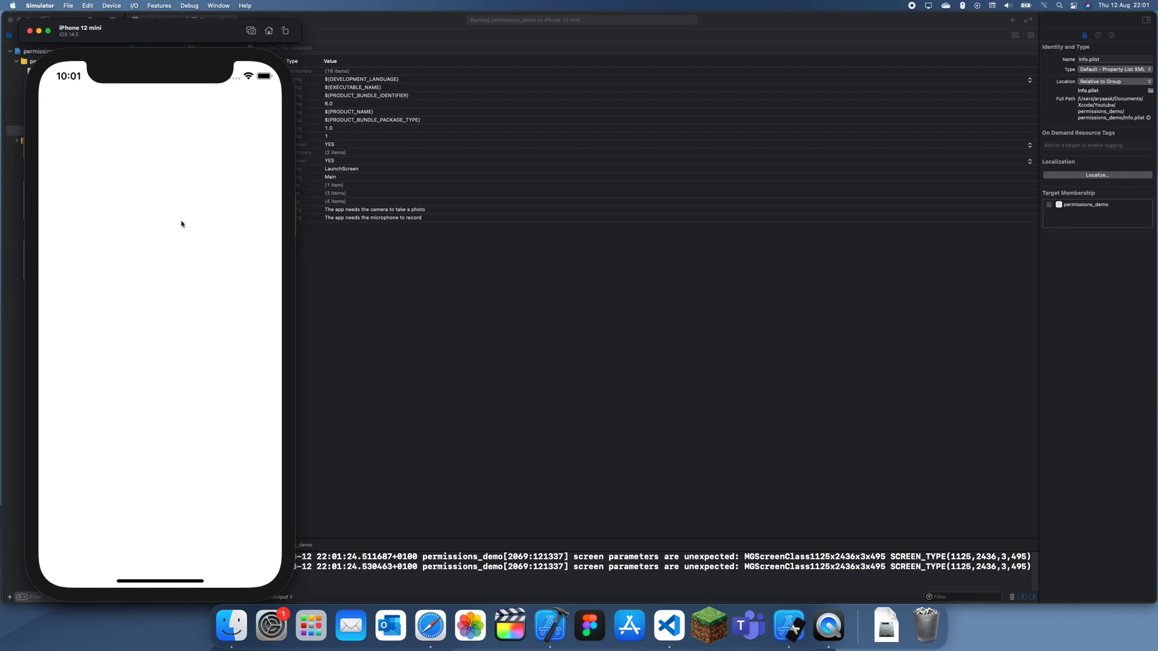
{"action": "mouse_move", "coordinate": [180, 230]}
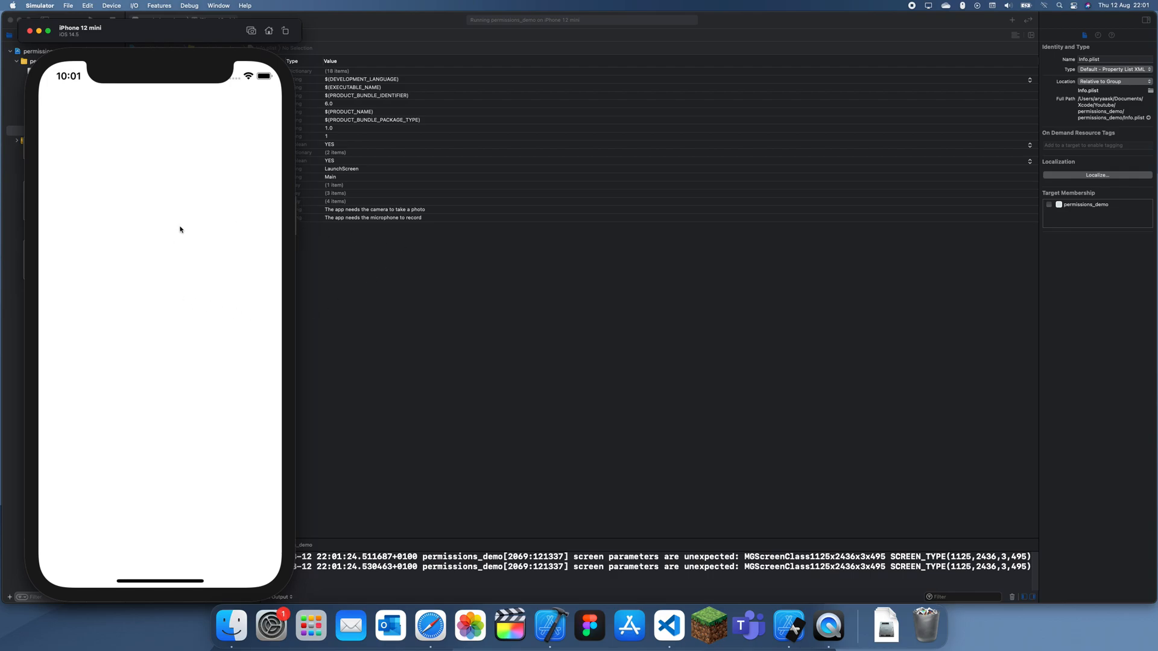
{"action": "mouse_move", "coordinate": [566, 323]}
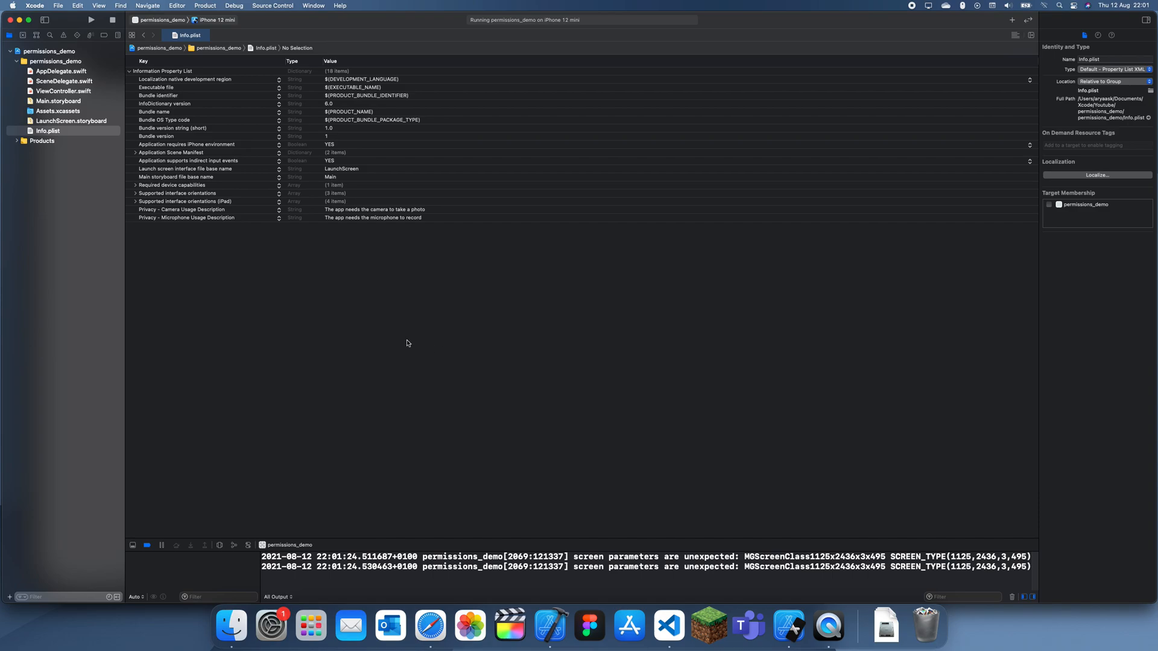
{"action": "mouse_move", "coordinate": [653, 425]}
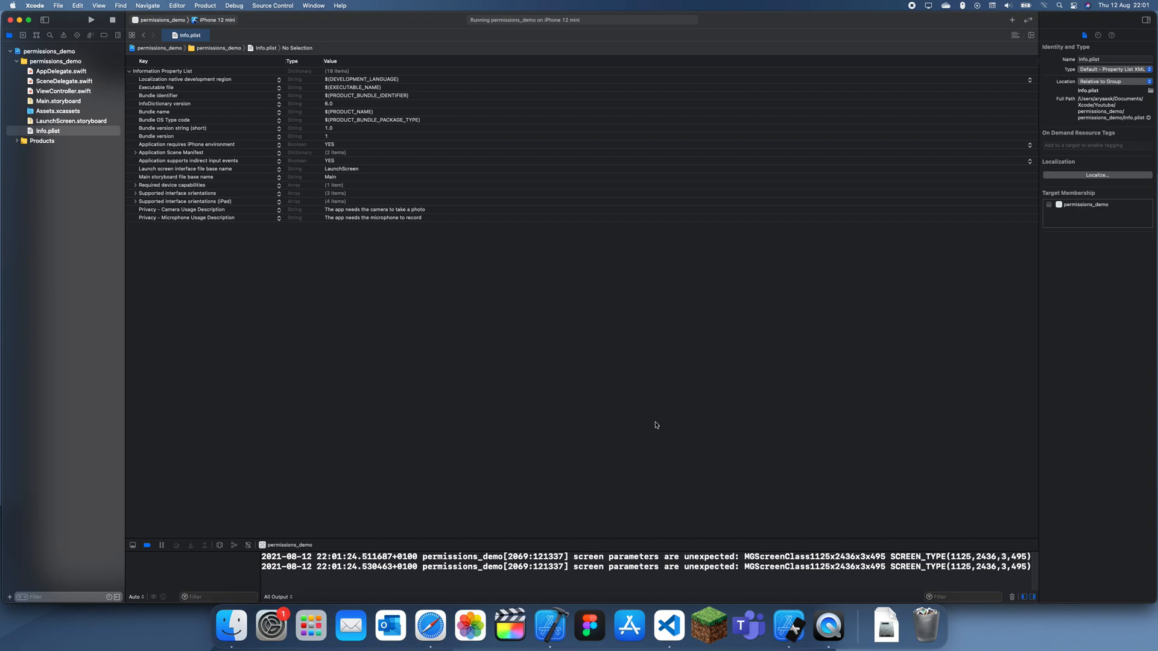
{"action": "mouse_move", "coordinate": [88, 62]}
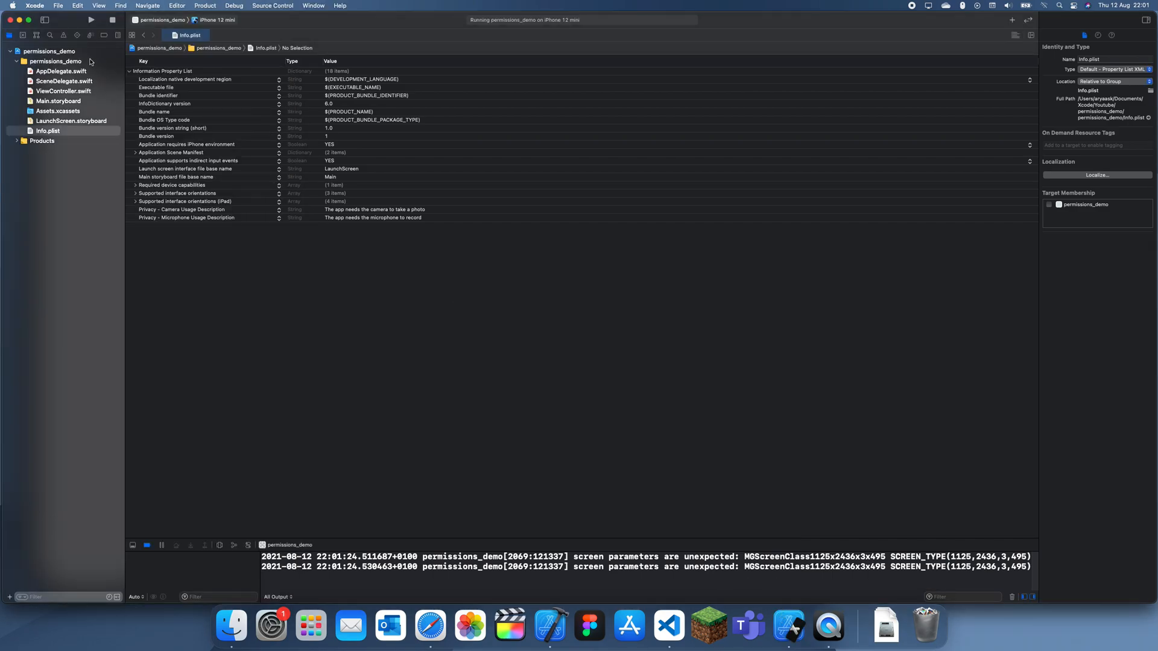
Step: In ViewController.swift, delete the default setup comment inside viewDidLoad
{"action": "left_click", "coordinate": [64, 91]}
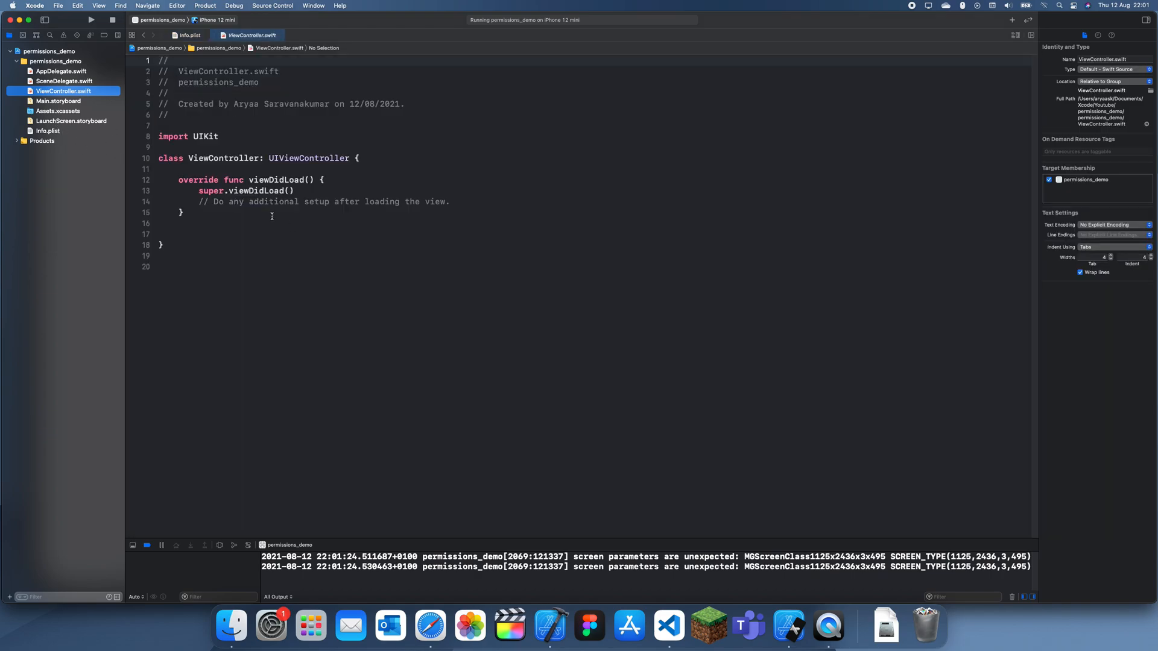
{"action": "triple_click", "coordinate": [321, 202]}
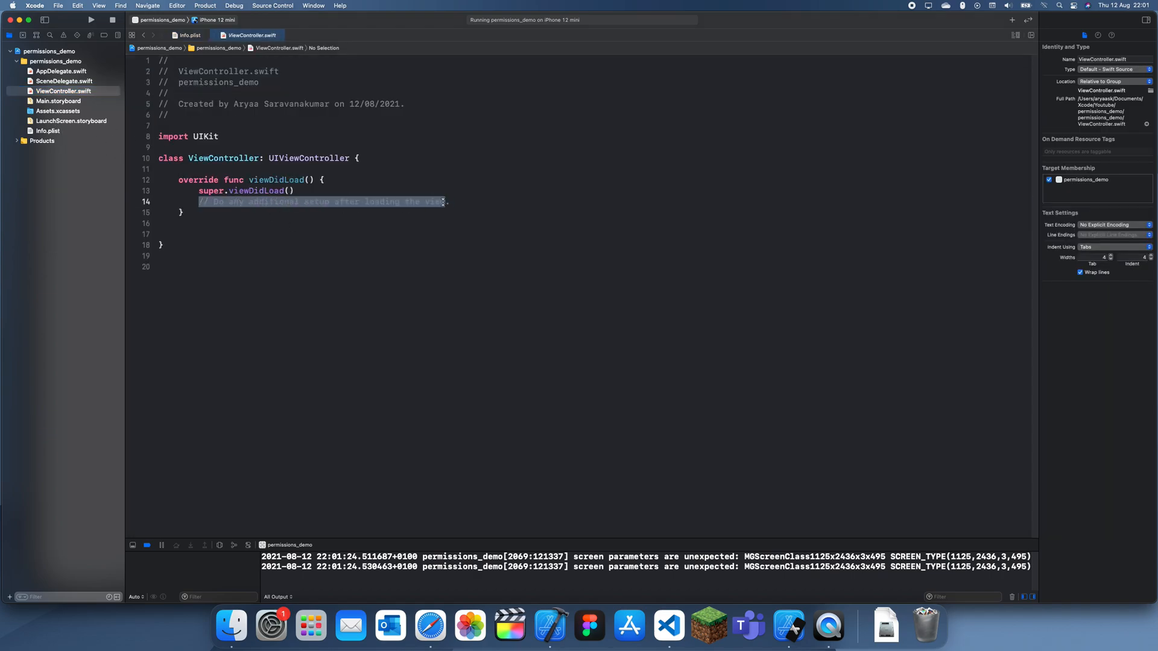
{"action": "key", "text": "Delete"}
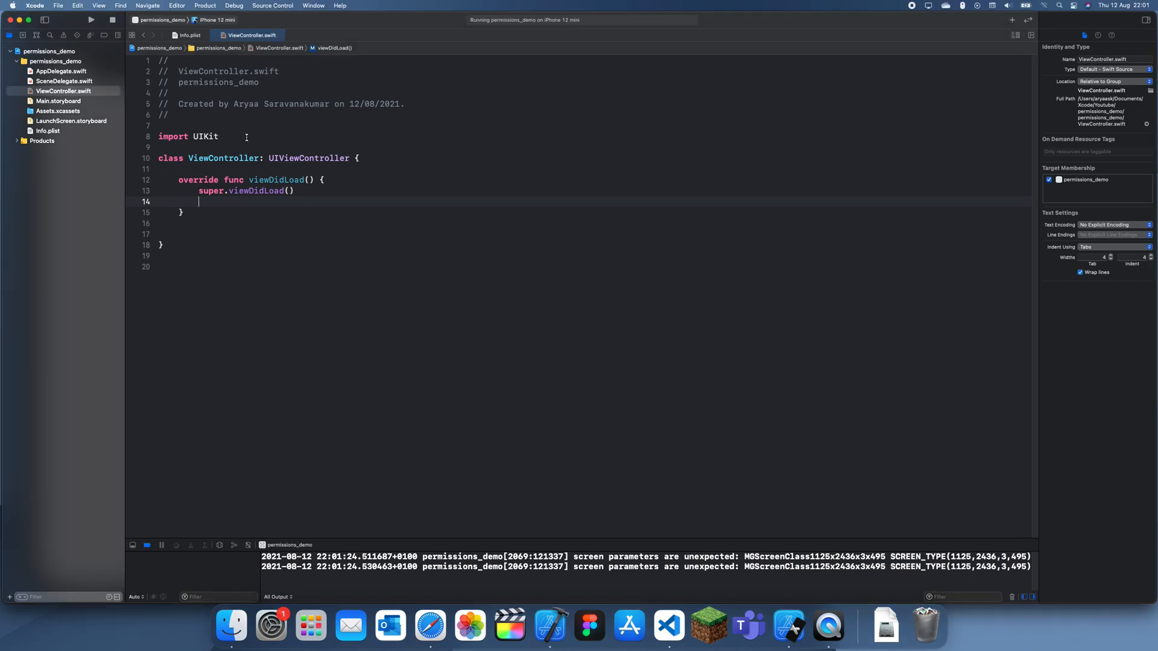
Step: Add 'import AVFoundation' and make room inside viewDidLoad
{"action": "type", "text": "im"}
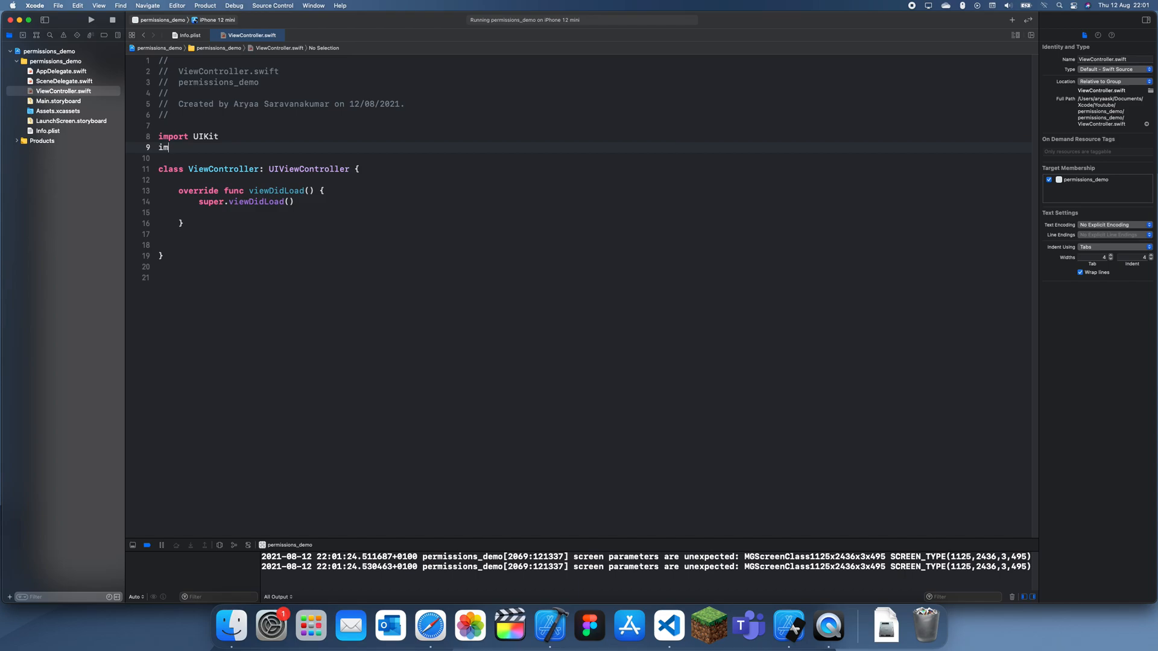
{"action": "type", "text": "port Av"}
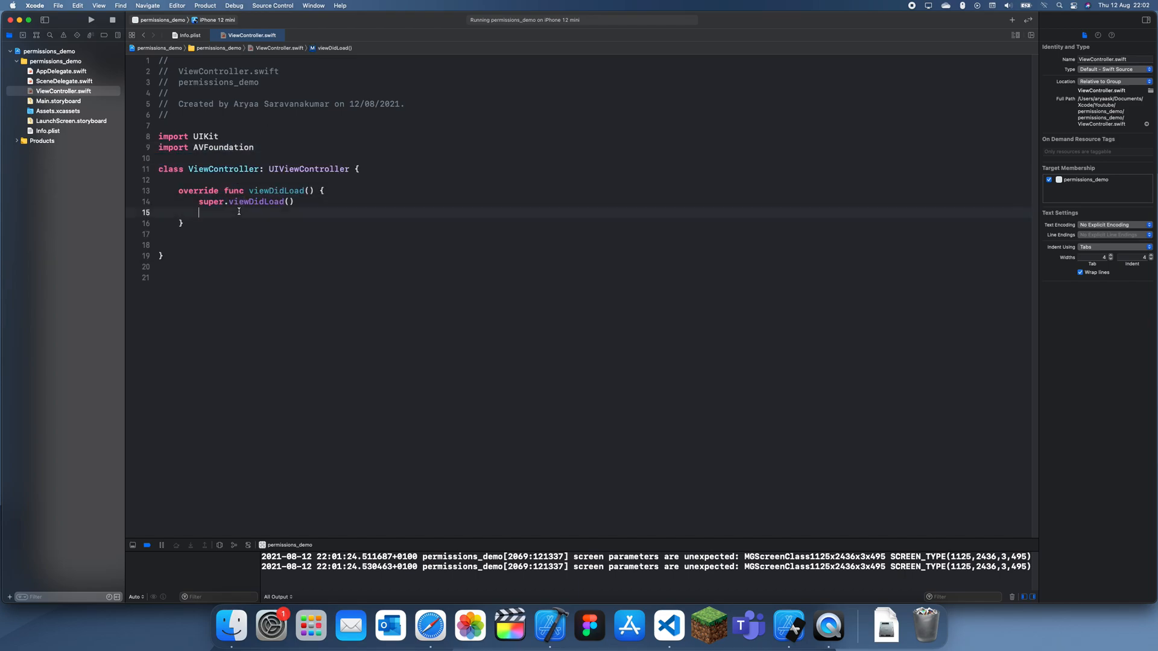
{"action": "key", "text": "return"}
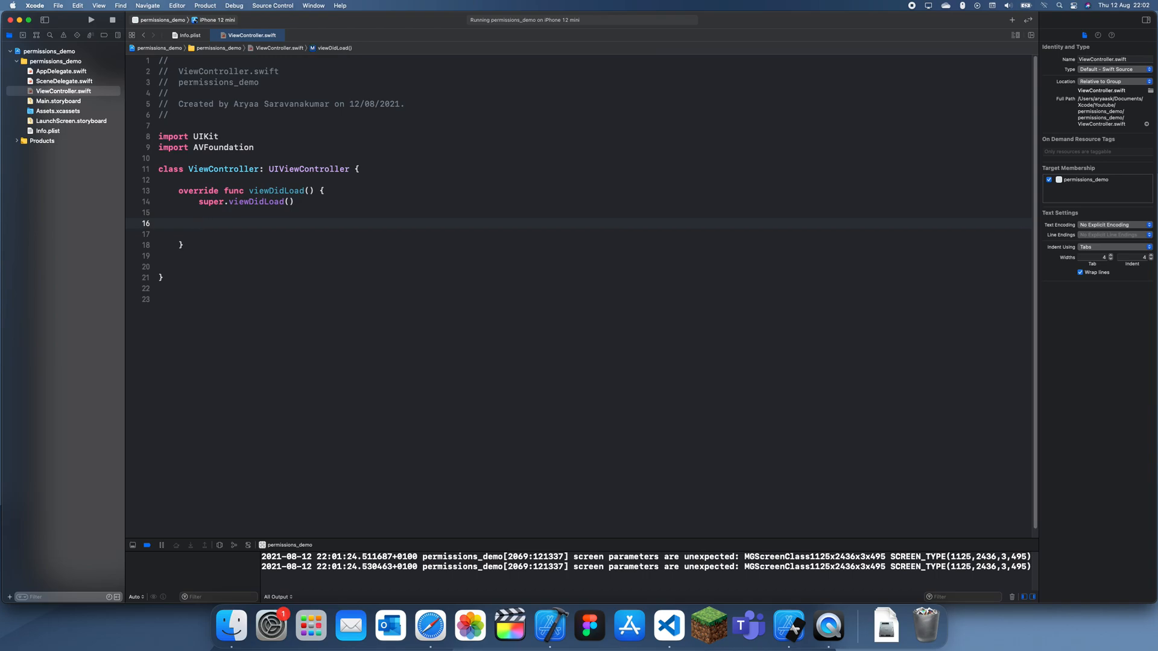
Step: Call AVAudioSession.sharedInstance().requestRecordPermission with a (granted) closure printing "We got the permission"
{"action": "type", "text": "A"}
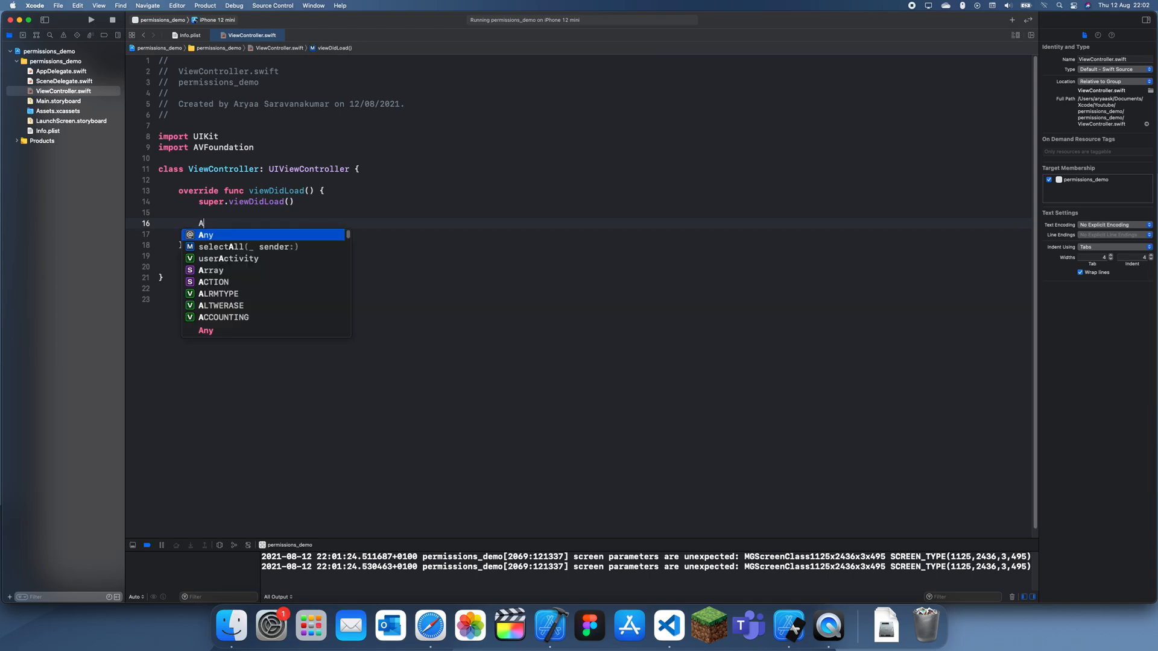
{"action": "type", "text": "V"}
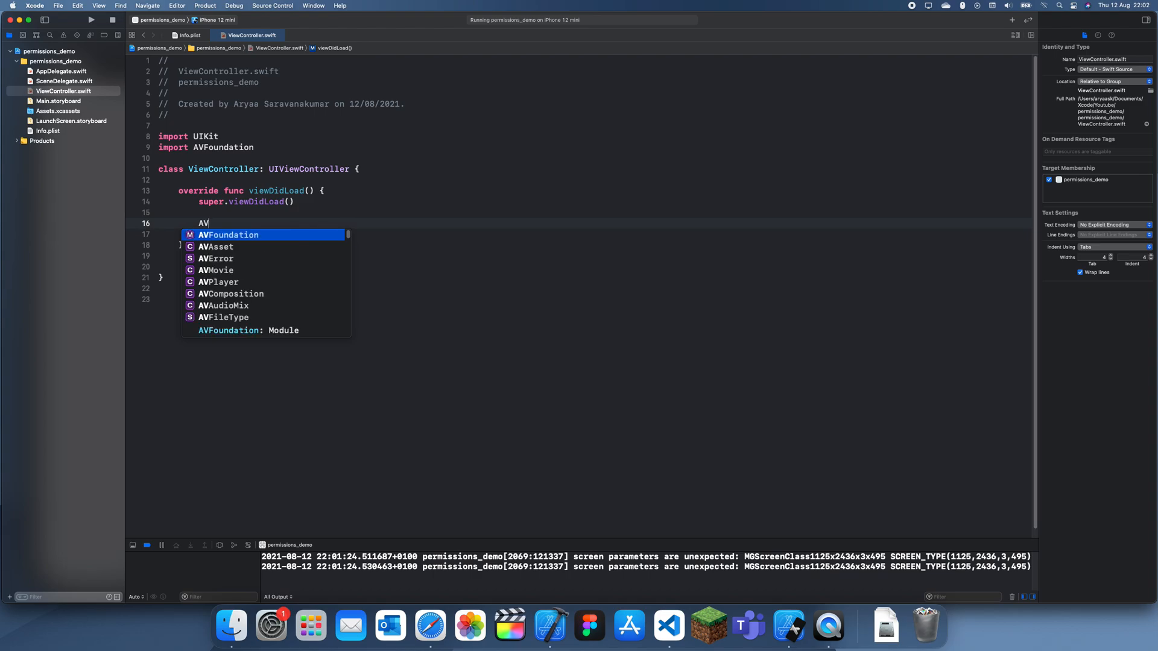
{"action": "type", "text": "AudioSession"}
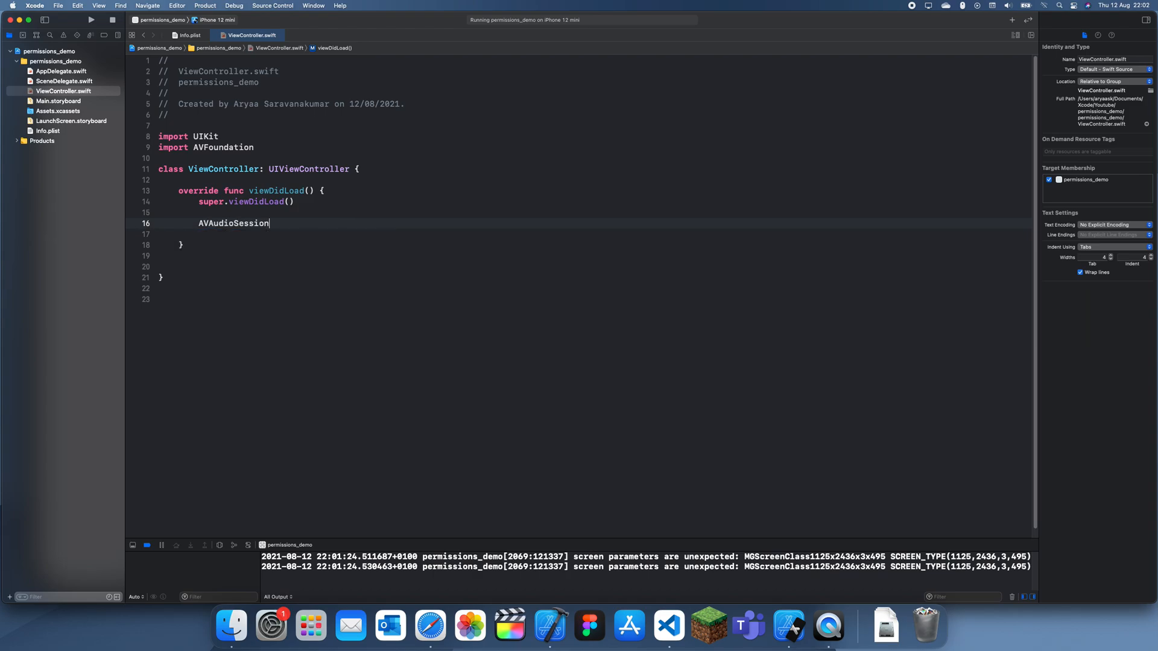
{"action": "type", "text": ".sharedInstance()"}
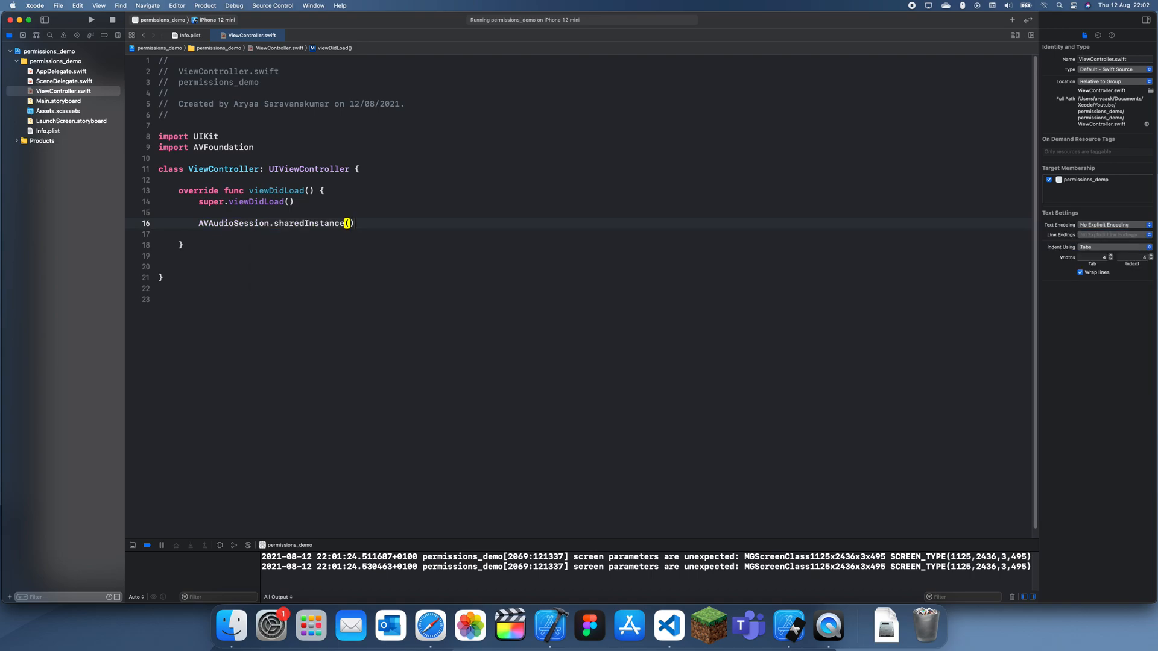
{"action": "type", "text": ".rec"}
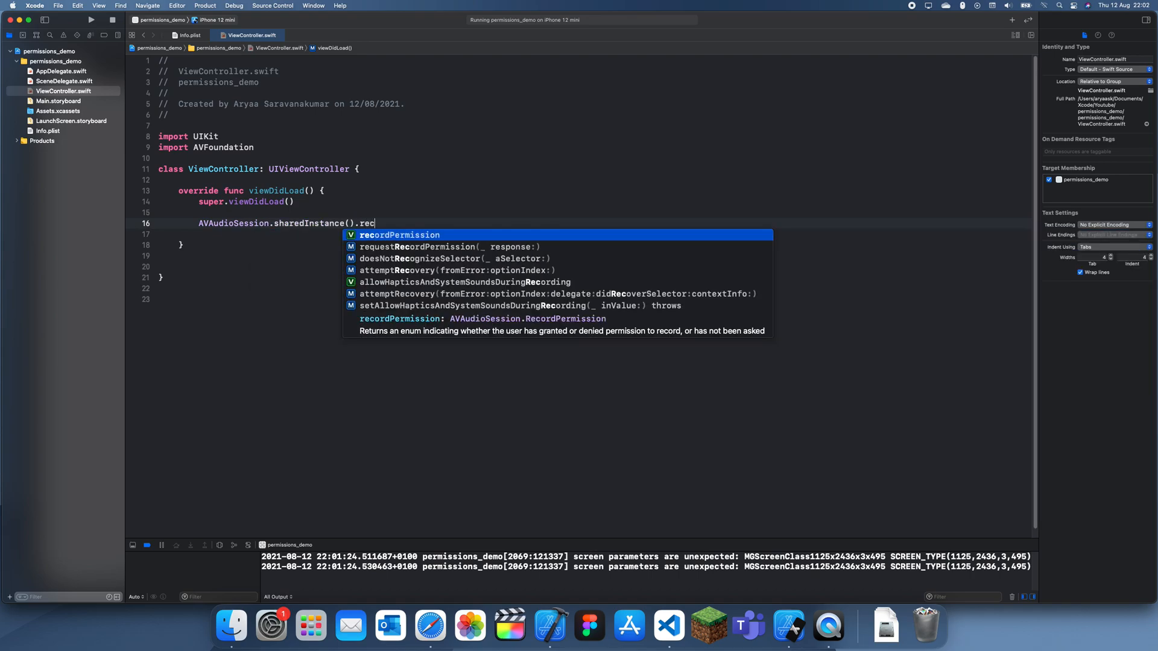
{"action": "left_click", "coordinate": [416, 246]}
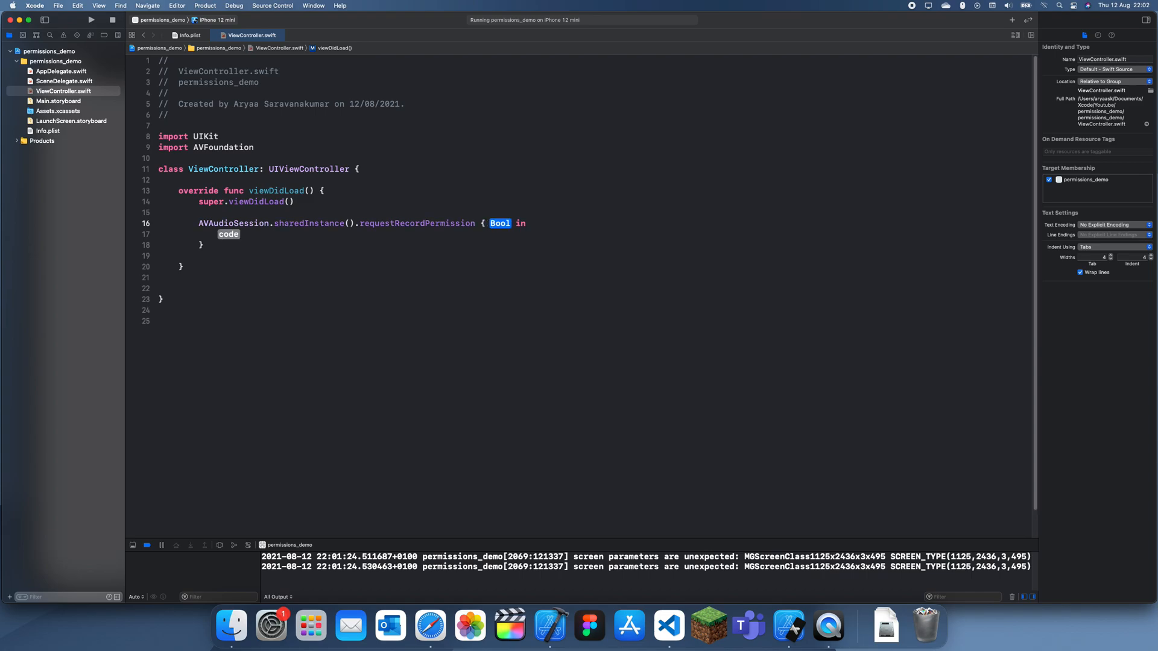
{"action": "type", "text": "(granted)"}
{"action": "left_click", "coordinate": [595, 234]}
{"action": "type", "text": "print("}
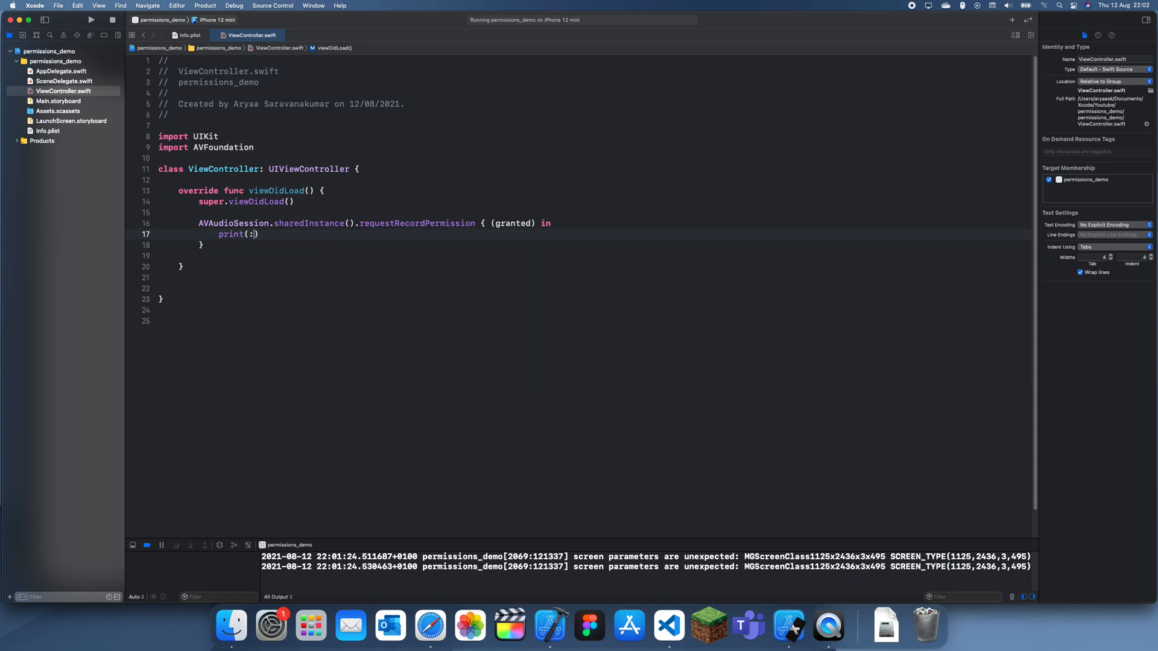
{"action": "type", "text": "\"We got the \""}
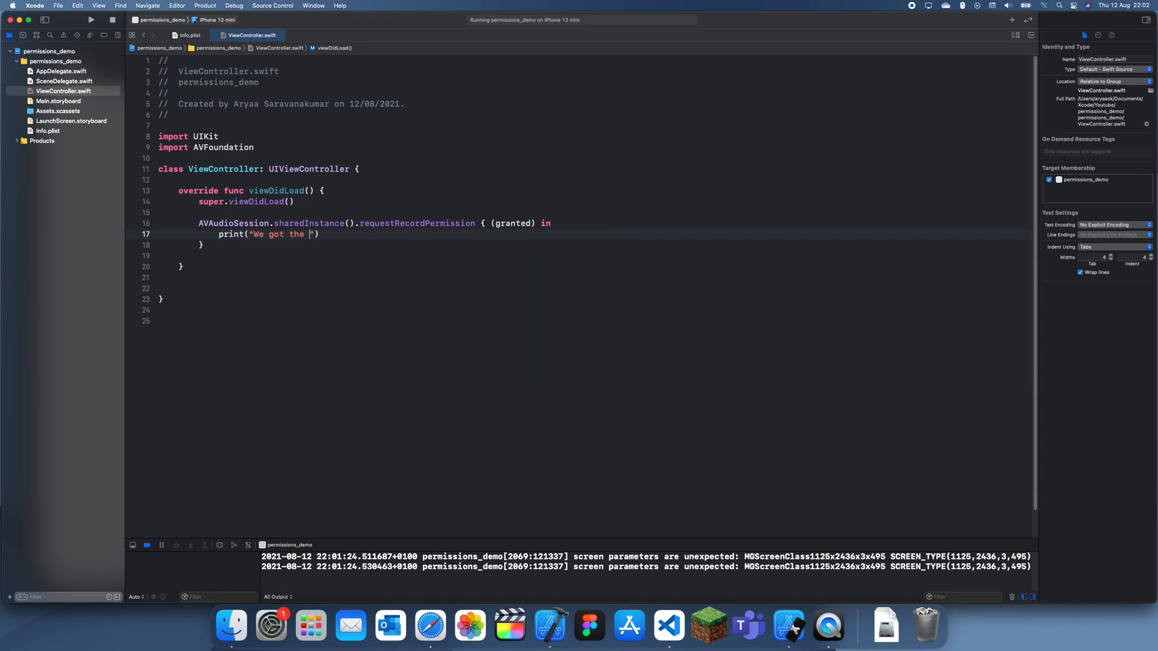
{"action": "type", "text": "permission"}
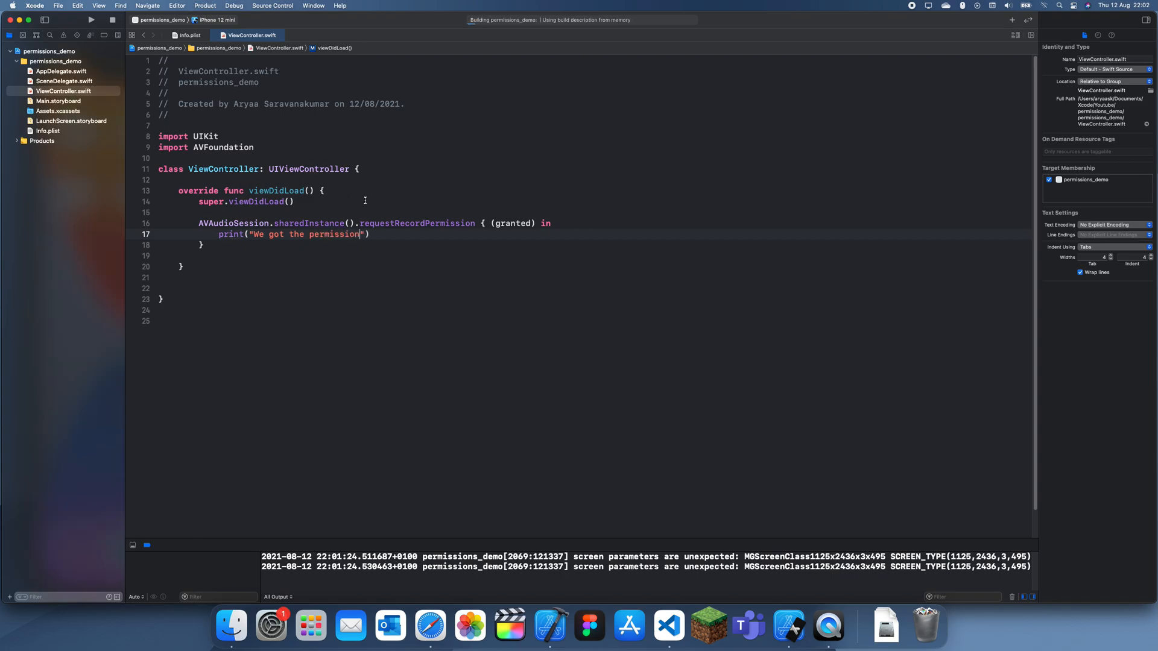
Step: Run the app and tap OK on the Simulator's microphone access alert
{"action": "left_click", "coordinate": [90, 20]}
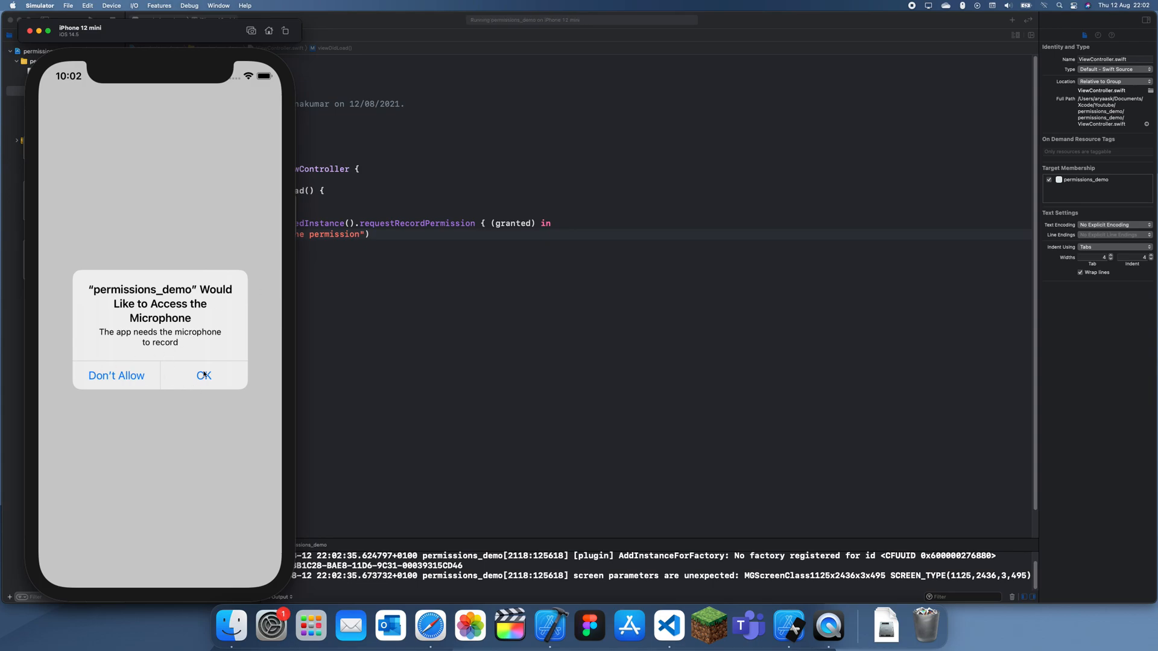
{"action": "left_click", "coordinate": [204, 375]}
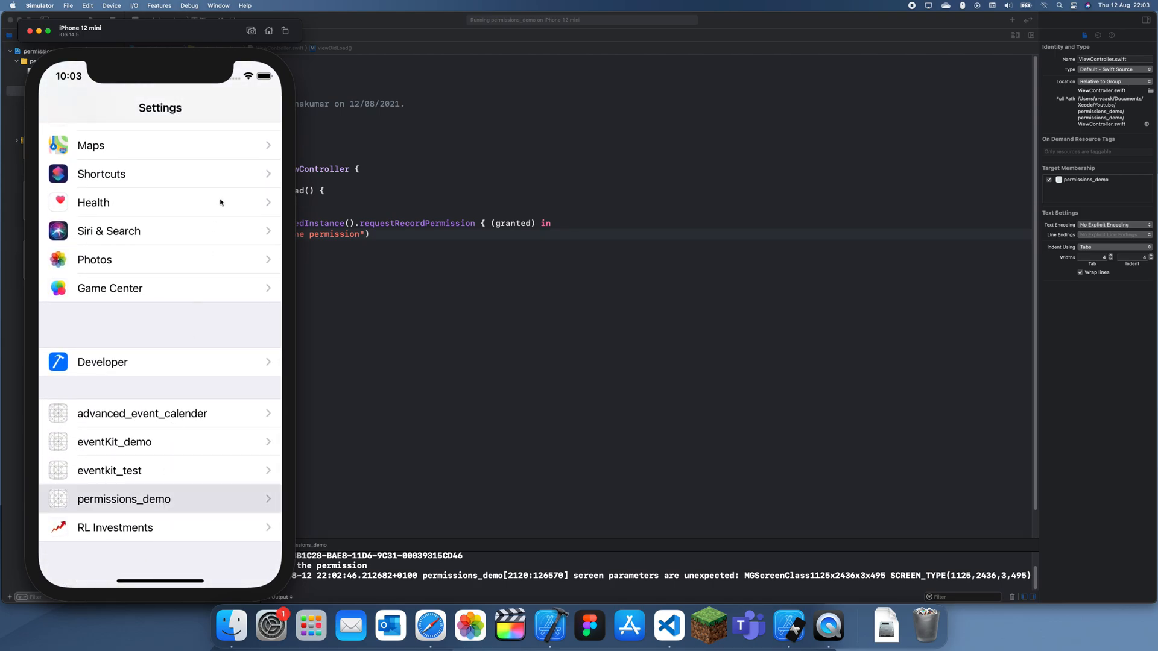
Step: In Simulator Settings, switch off permissions_demo's Microphone access
{"action": "left_click", "coordinate": [123, 499]}
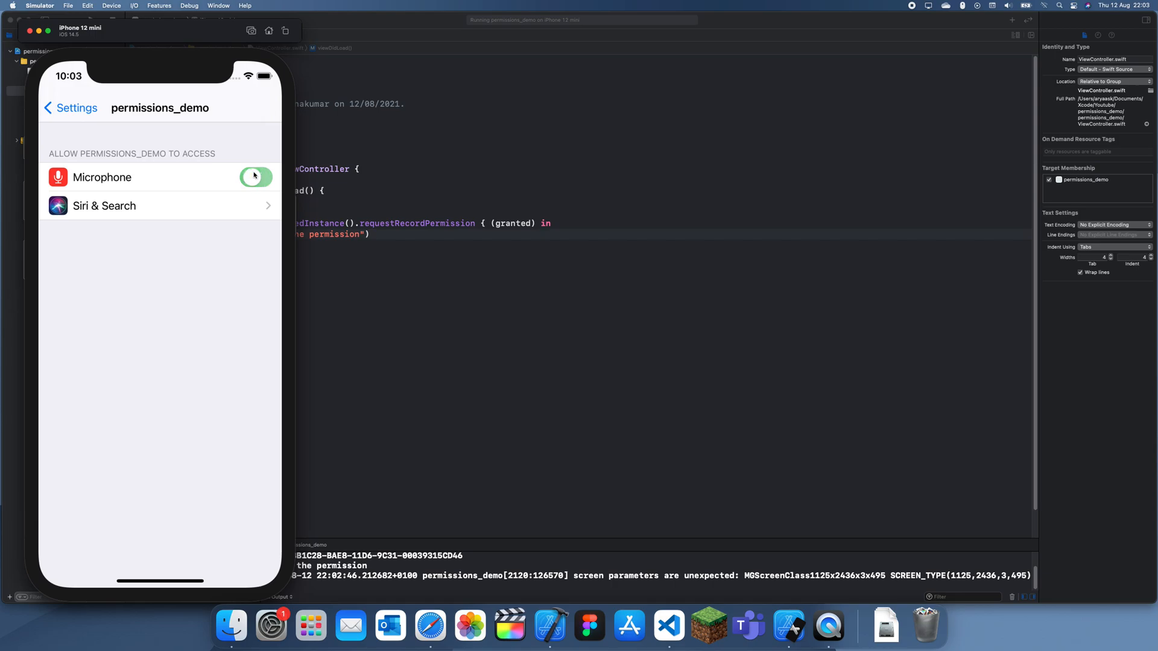
{"action": "left_click", "coordinate": [255, 176]}
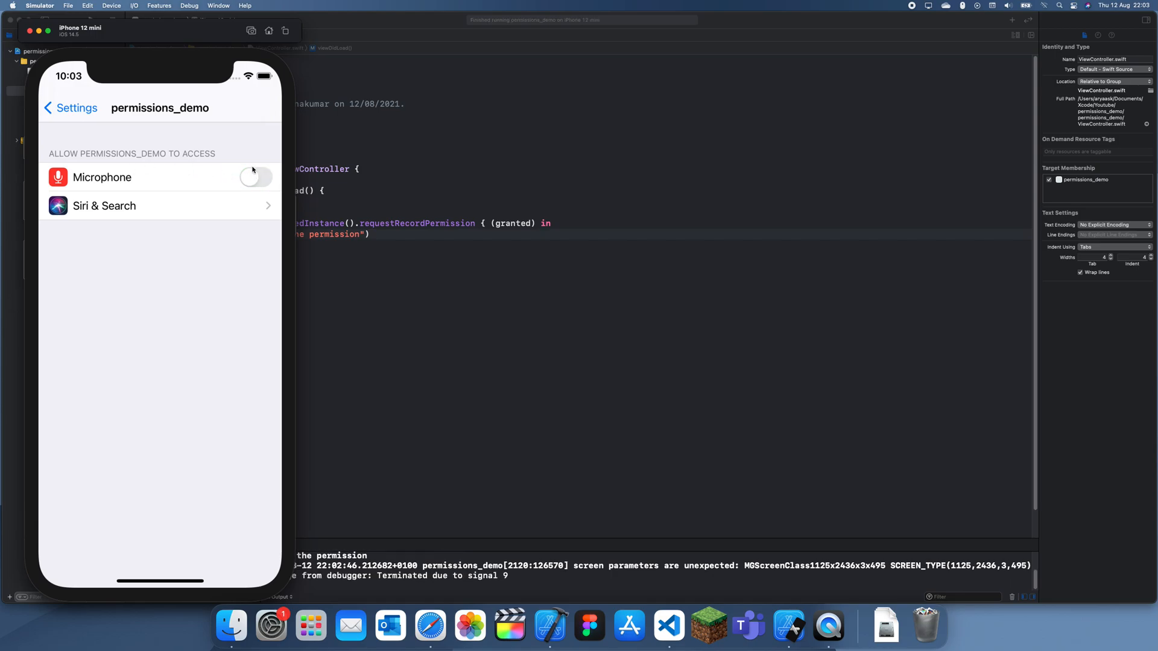
{"action": "mouse_move", "coordinate": [251, 314]}
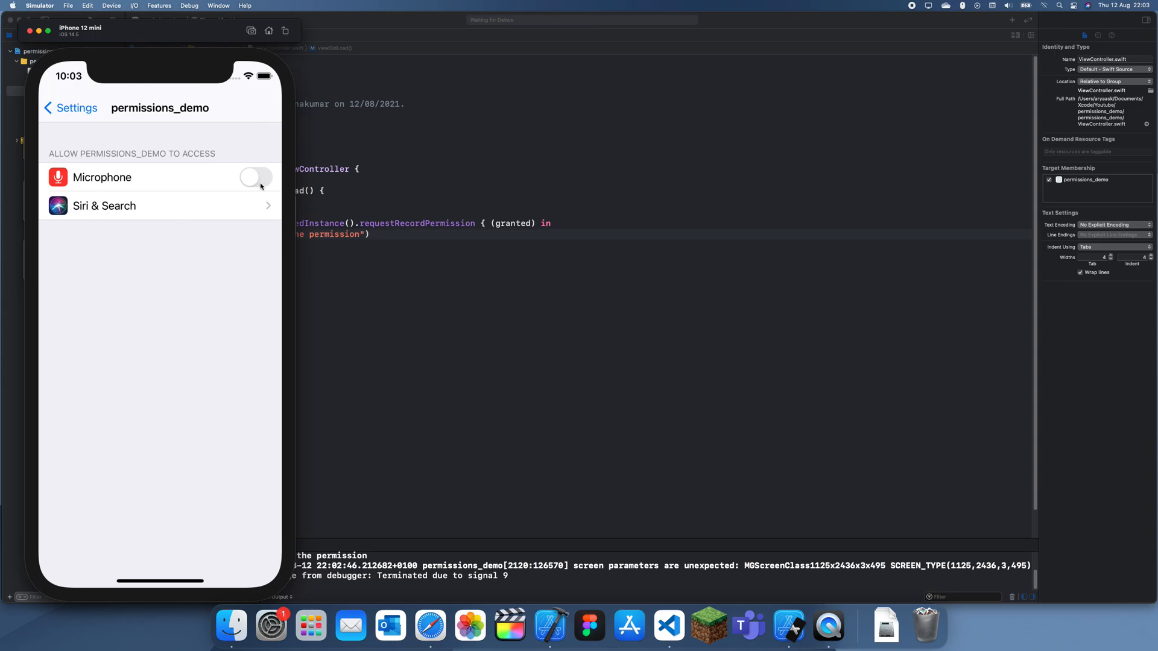
{"action": "mouse_move", "coordinate": [789, 626]}
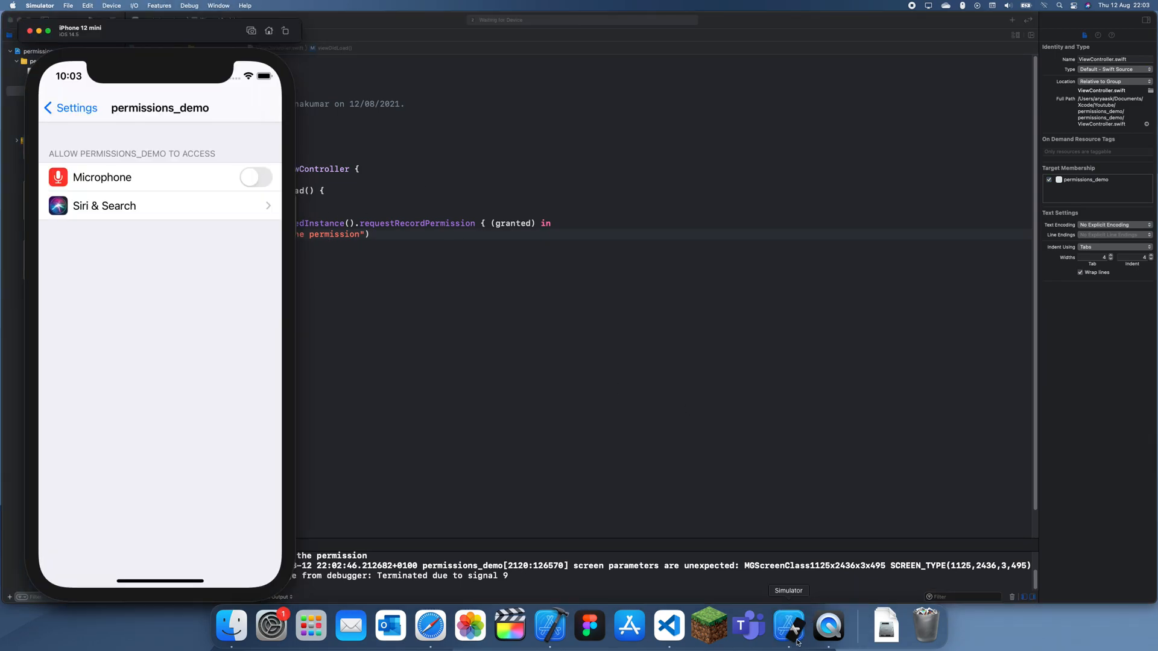
Step: Back in Xcode, show Info.plist with the microphone usage description row selected
{"action": "left_click", "coordinate": [254, 178]}
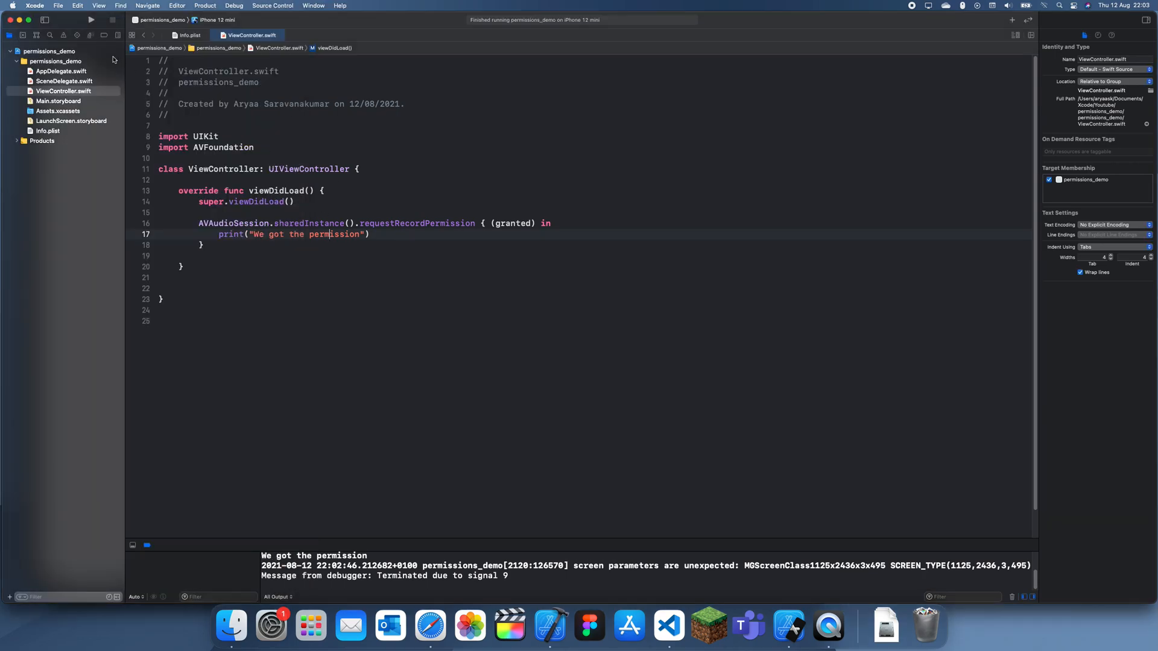
{"action": "left_click", "coordinate": [47, 130]}
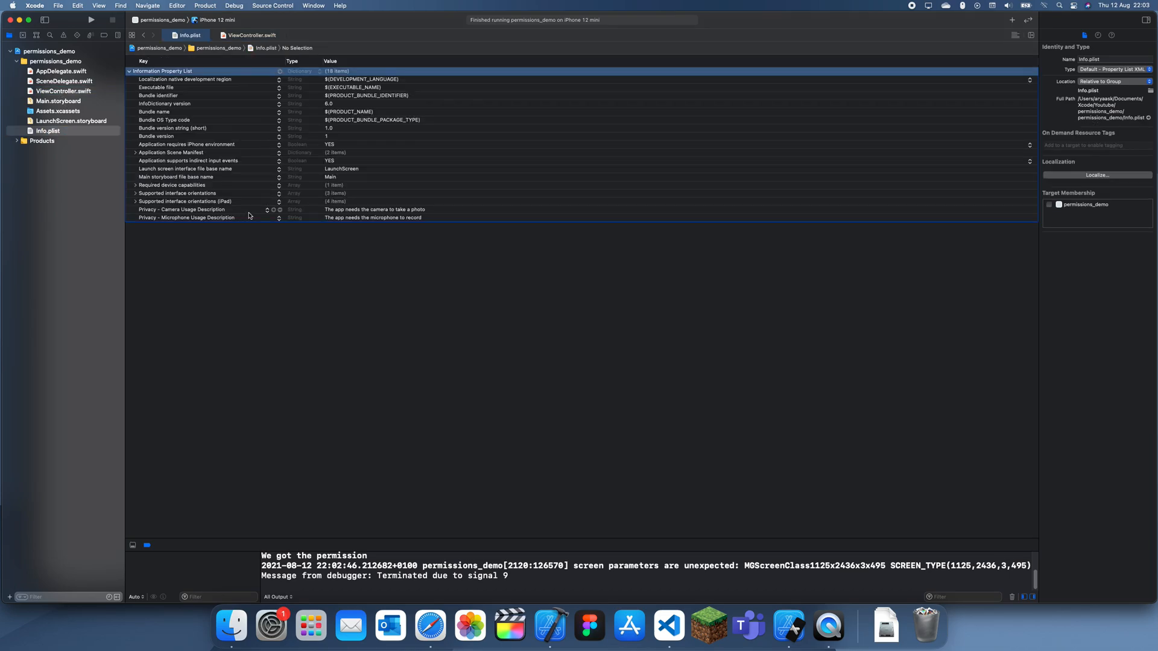
{"action": "left_click", "coordinate": [187, 217]}
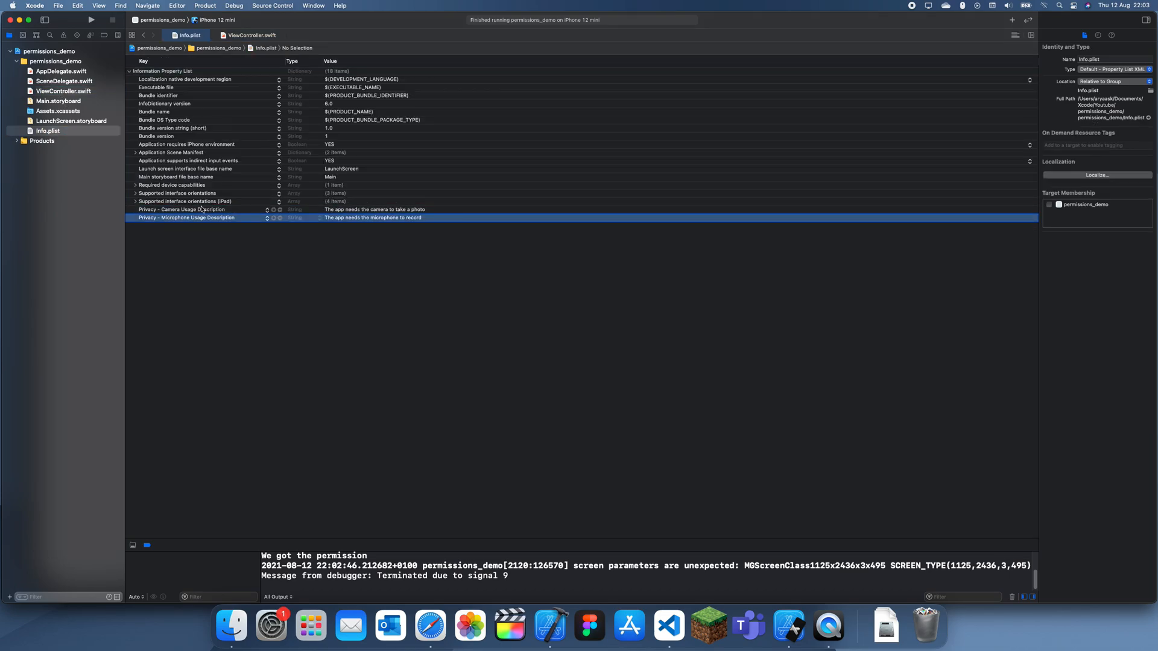
{"action": "mouse_move", "coordinate": [222, 197]}
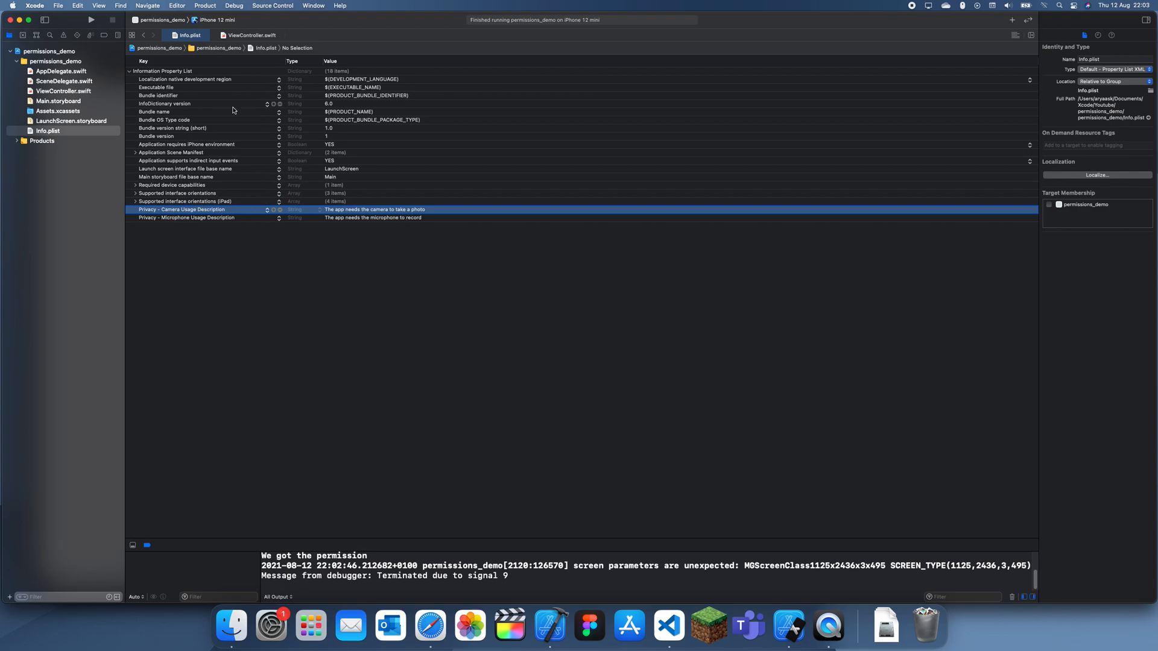
{"action": "mouse_move", "coordinate": [414, 179]}
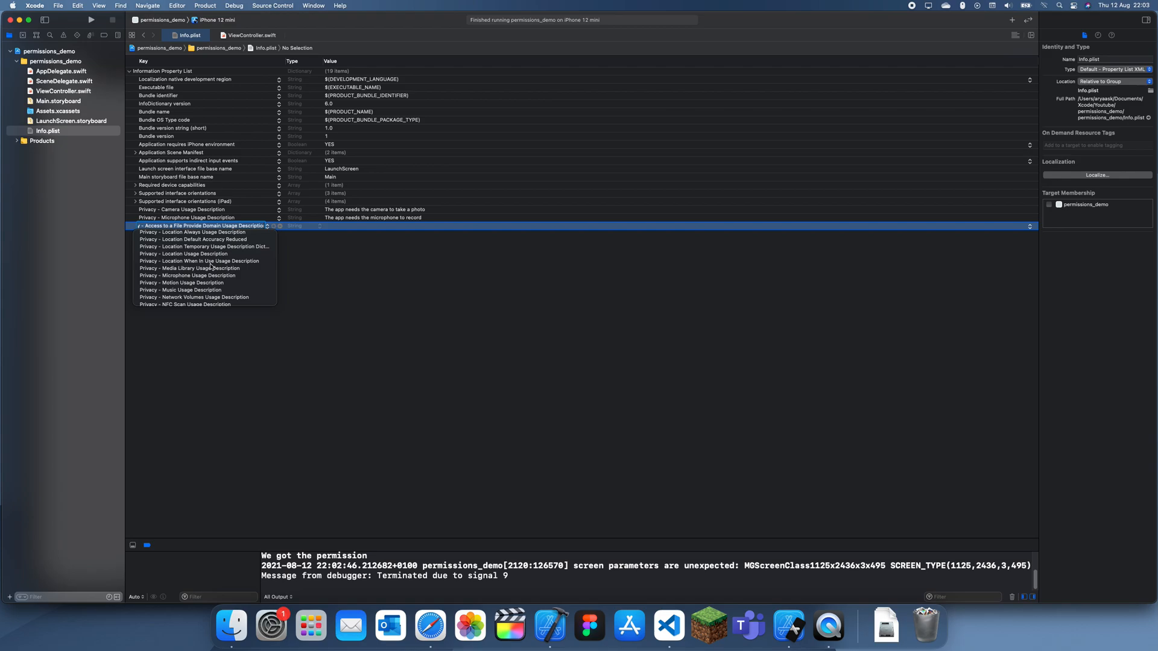
{"action": "mouse_move", "coordinate": [749, 318]}
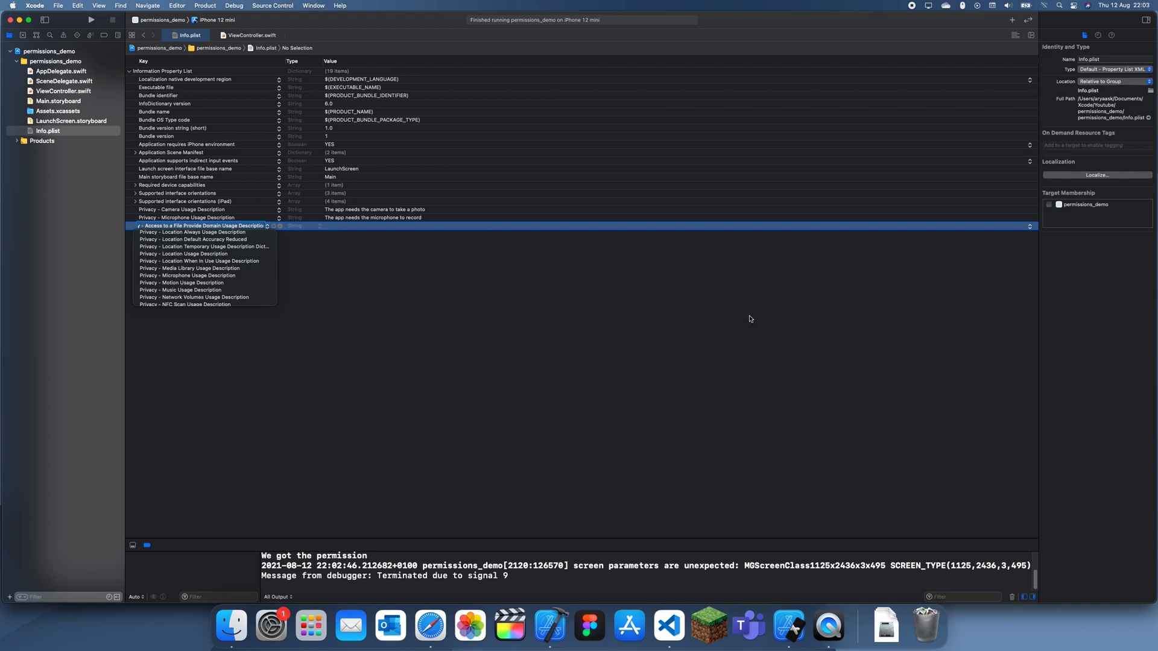